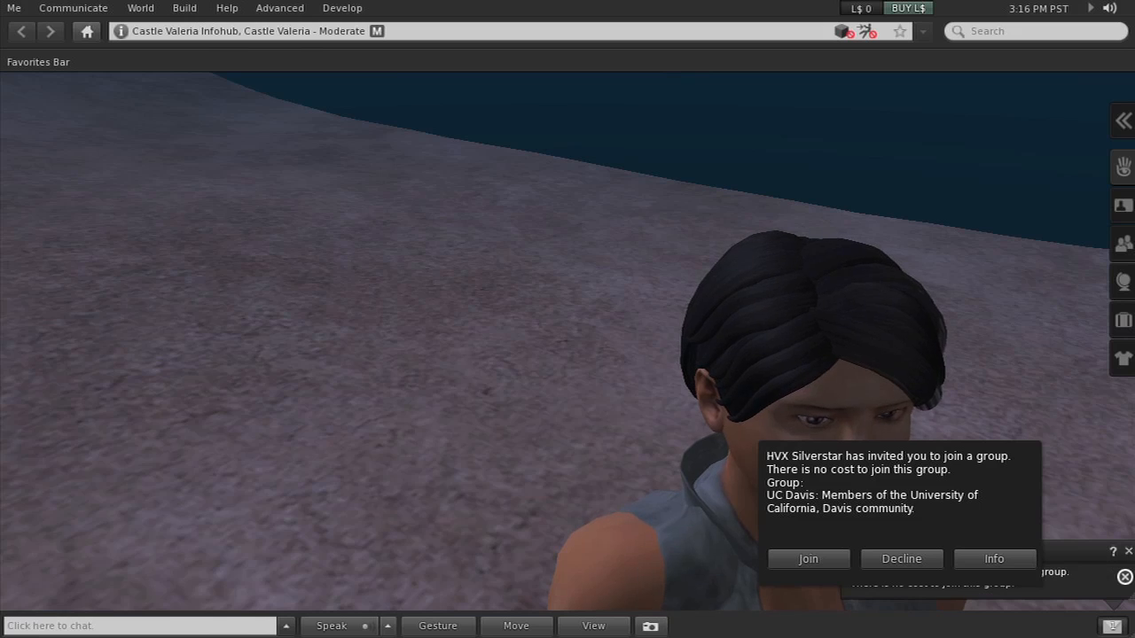
# Step: Accept the UC Davis group invitation and open its Davis Island notice with the landmark
pyautogui.click(808, 559)
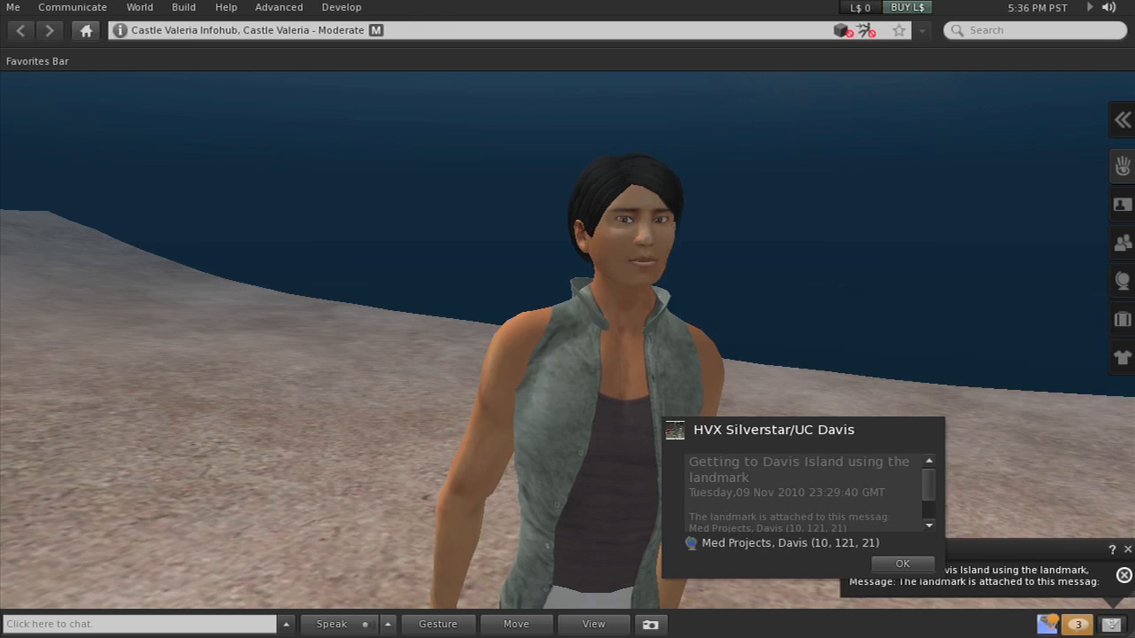
# Step: Add the Med Projects, Davis landmark from the notice and show its place details
pyautogui.click(902, 564)
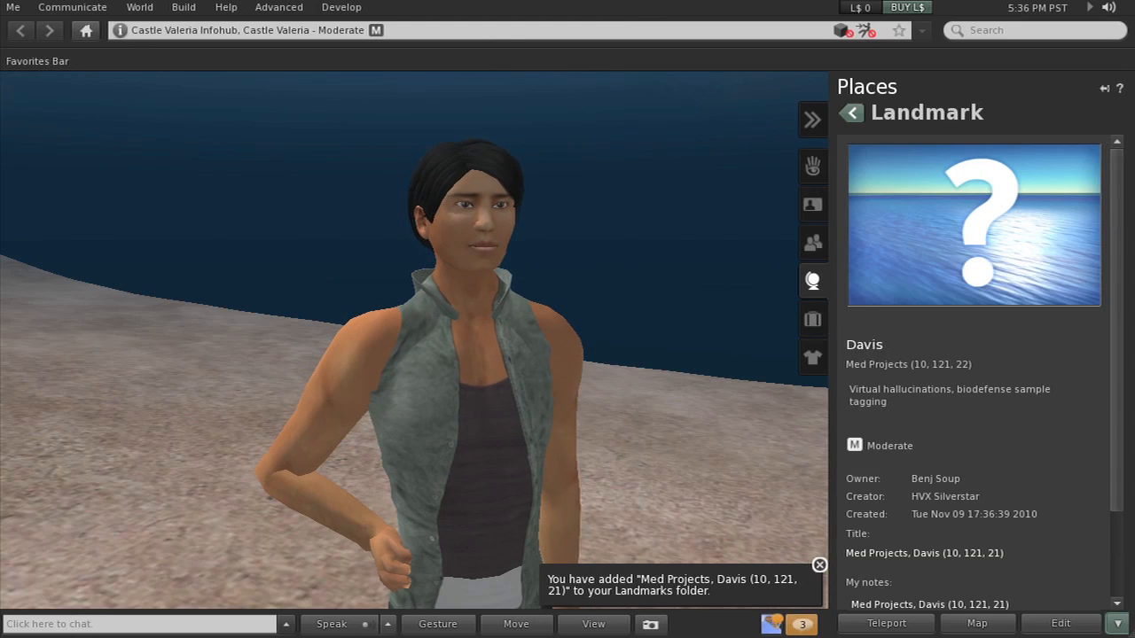
pyautogui.moveTo(812, 205)
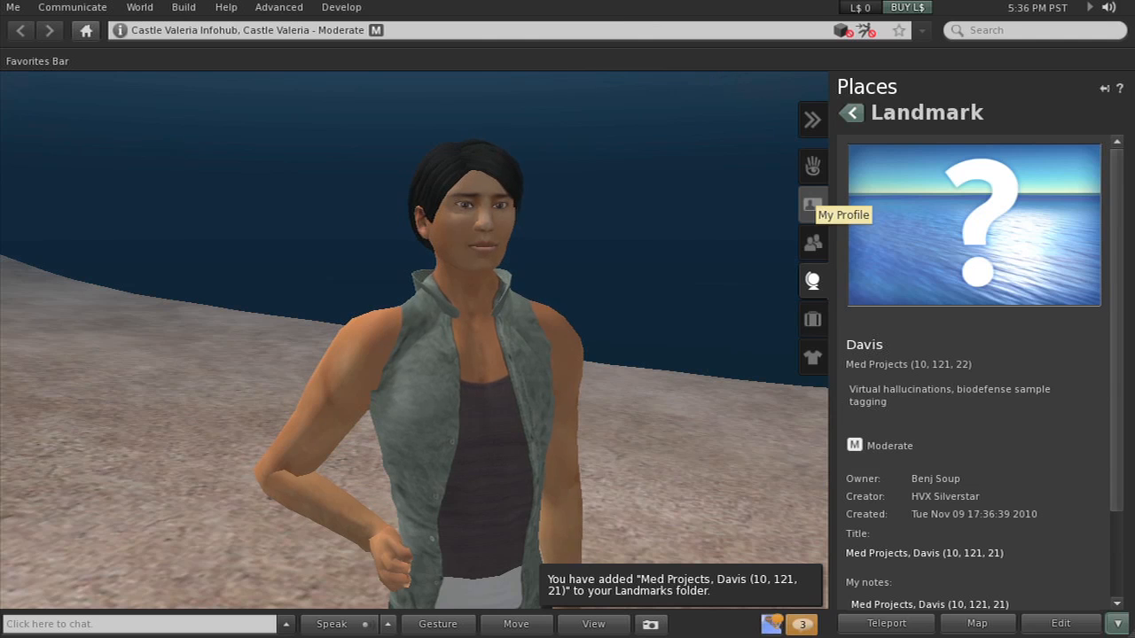
pyautogui.moveTo(812, 280)
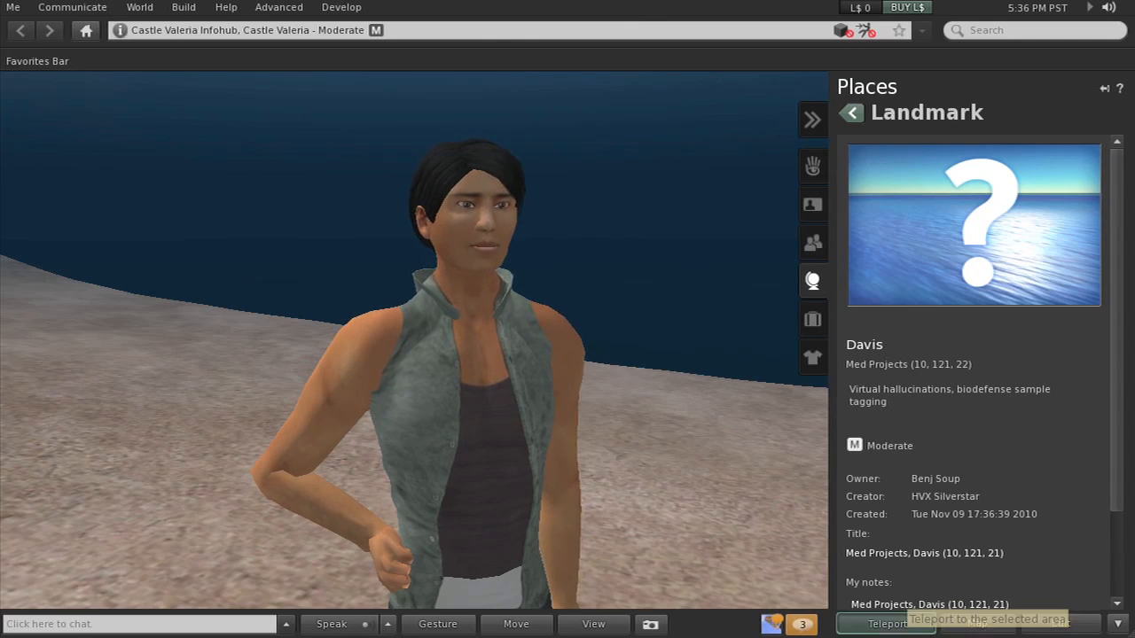
# Step: Teleport to Med Projects, Davis from the Landmark panel and confirm
pyautogui.click(886, 623)
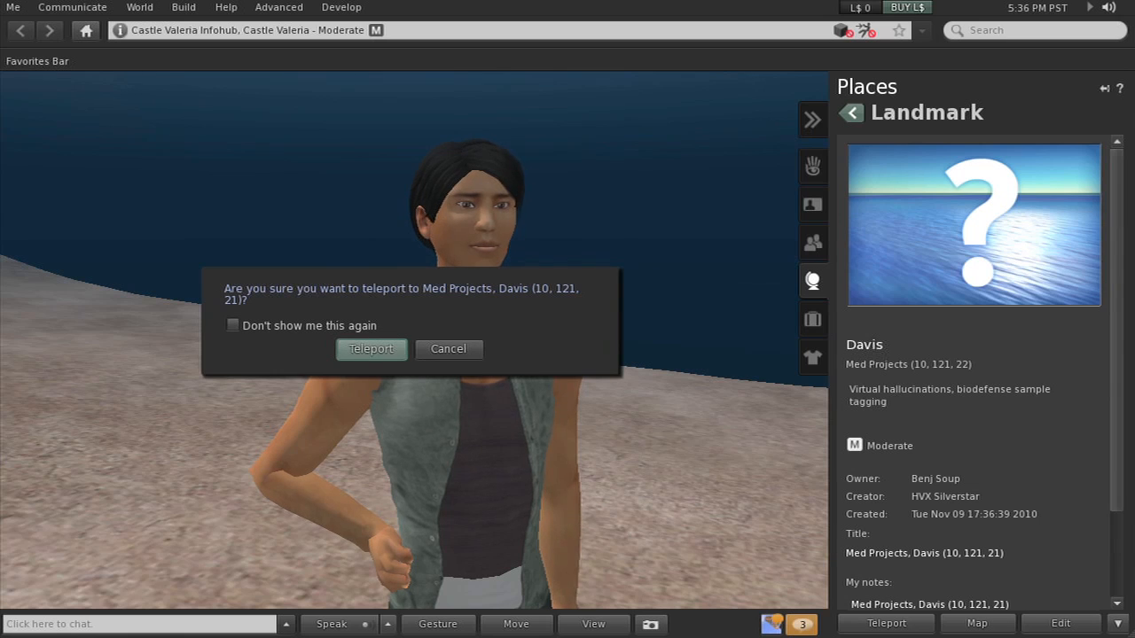
pyautogui.click(371, 348)
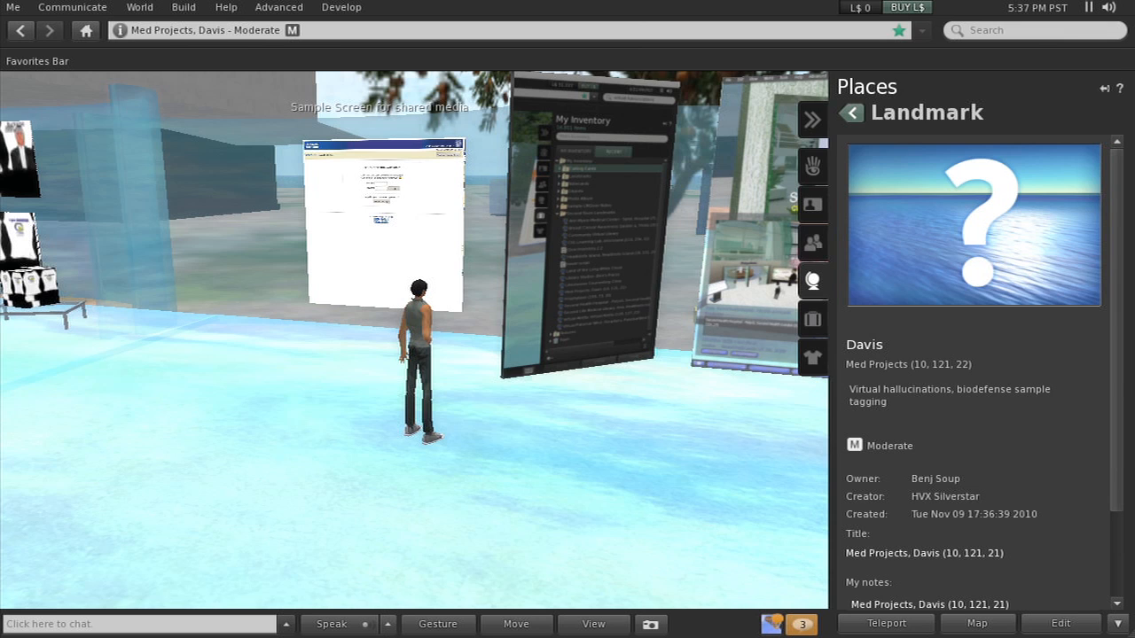
# Step: Review My Landmarks and Teleport History (Med Projects, Davis; Castle Valeria), then show inventory
pyautogui.click(851, 111)
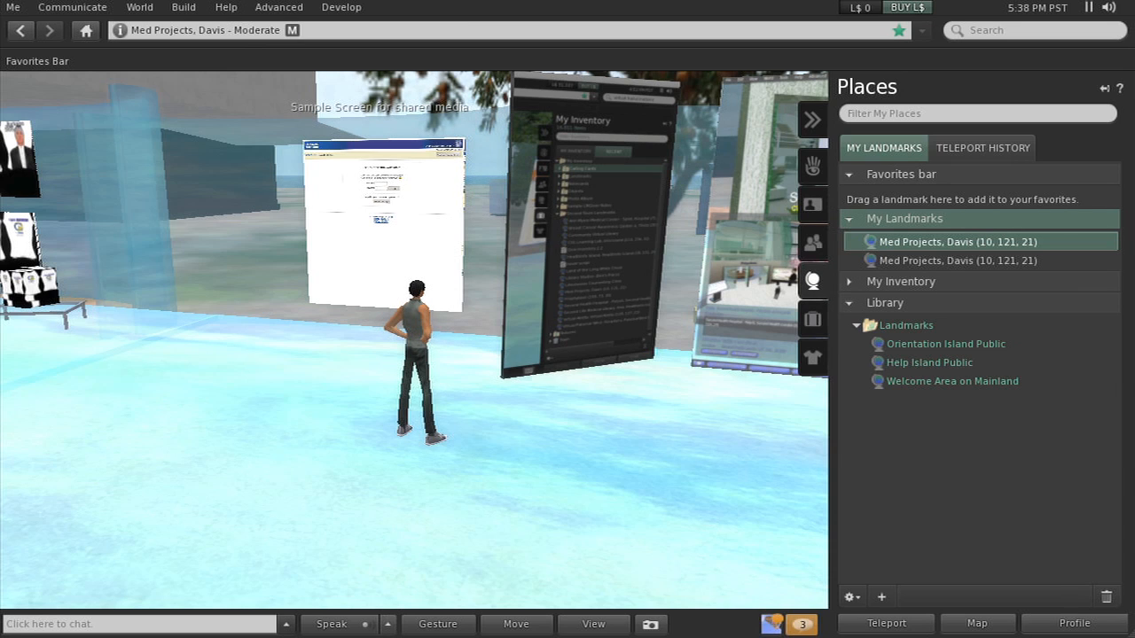
pyautogui.moveTo(956, 260)
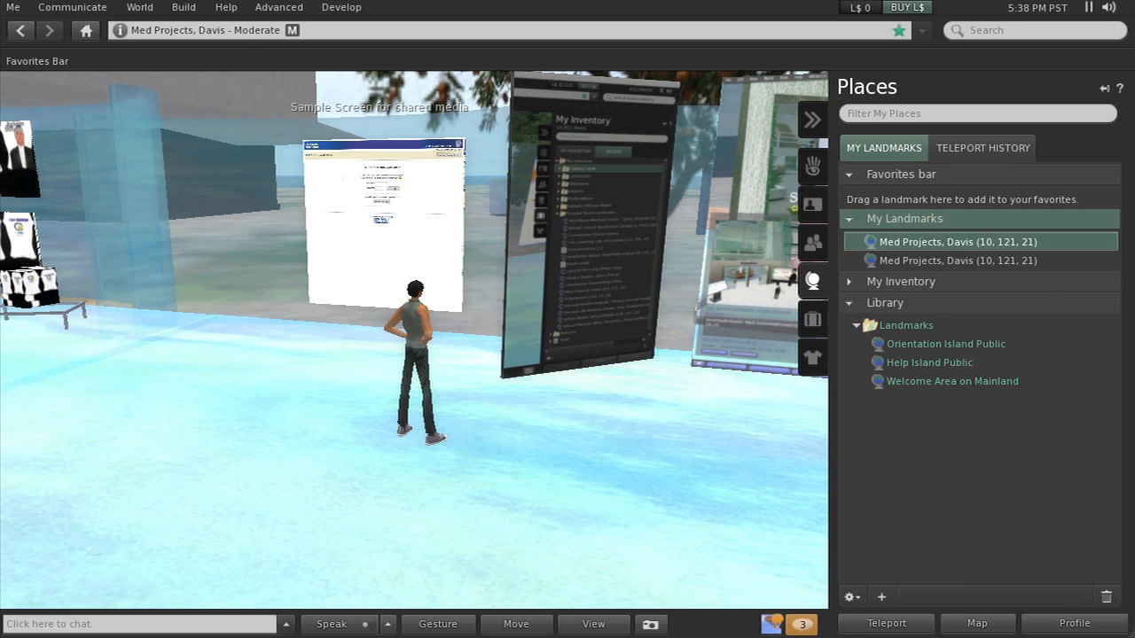
pyautogui.moveTo(935, 260)
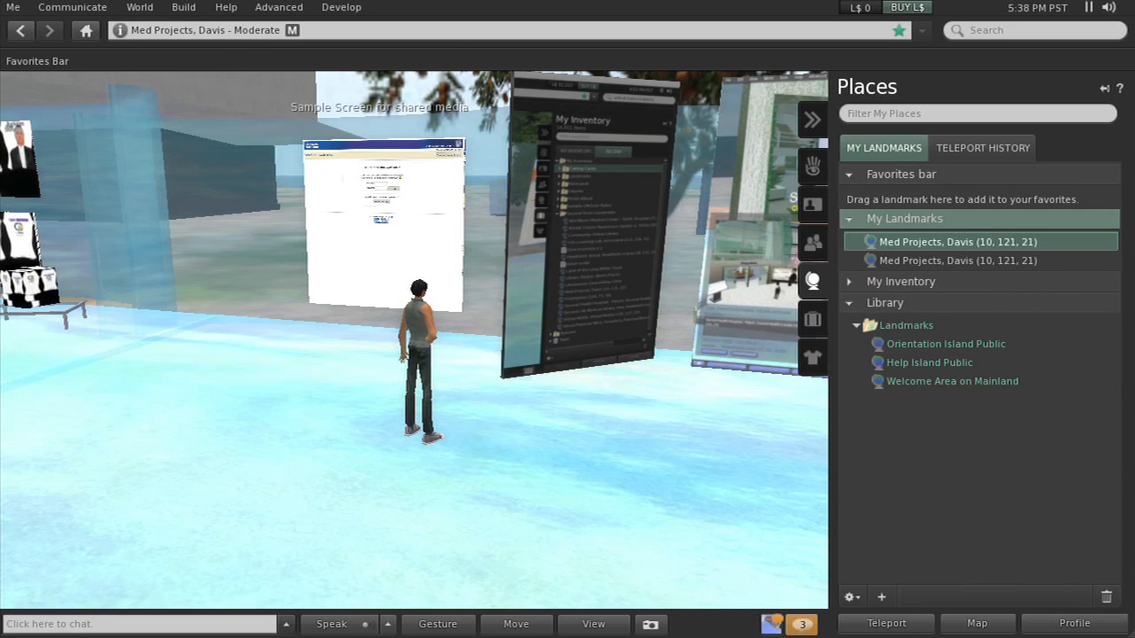
pyautogui.click(982, 148)
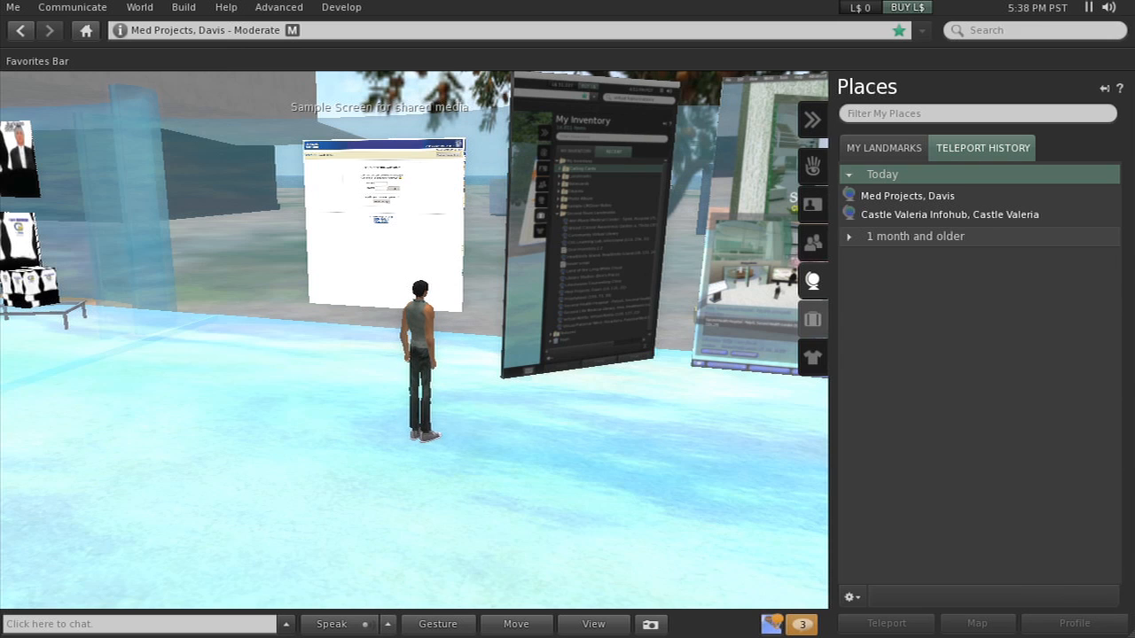
pyautogui.click(812, 319)
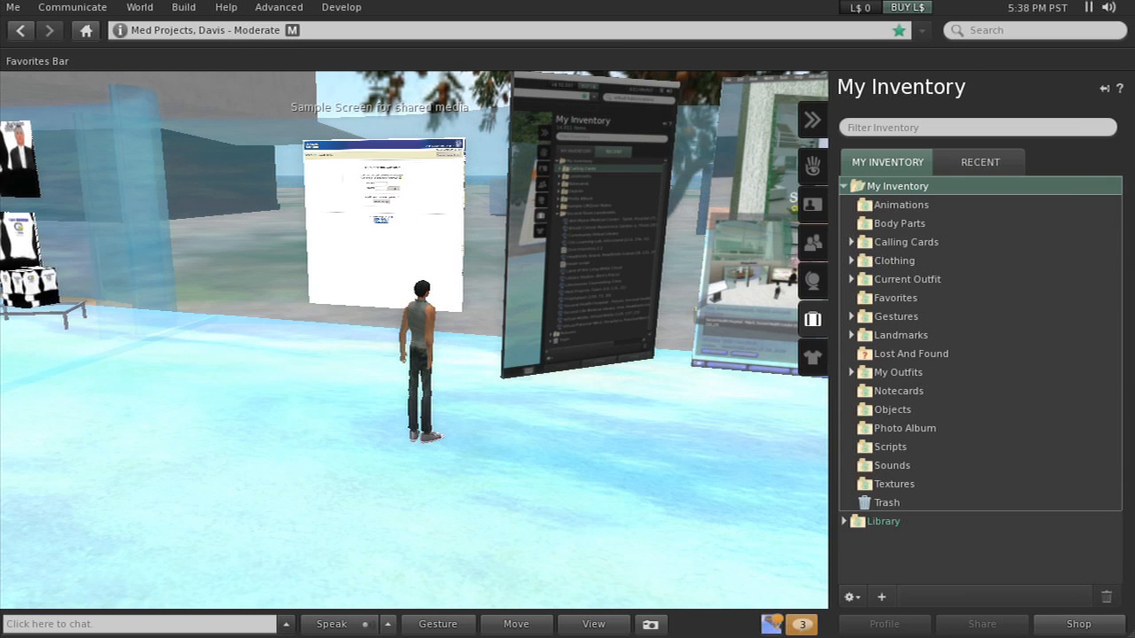
# Step: View the Home features, then show the People panel with nobody nearby
pyautogui.click(851, 335)
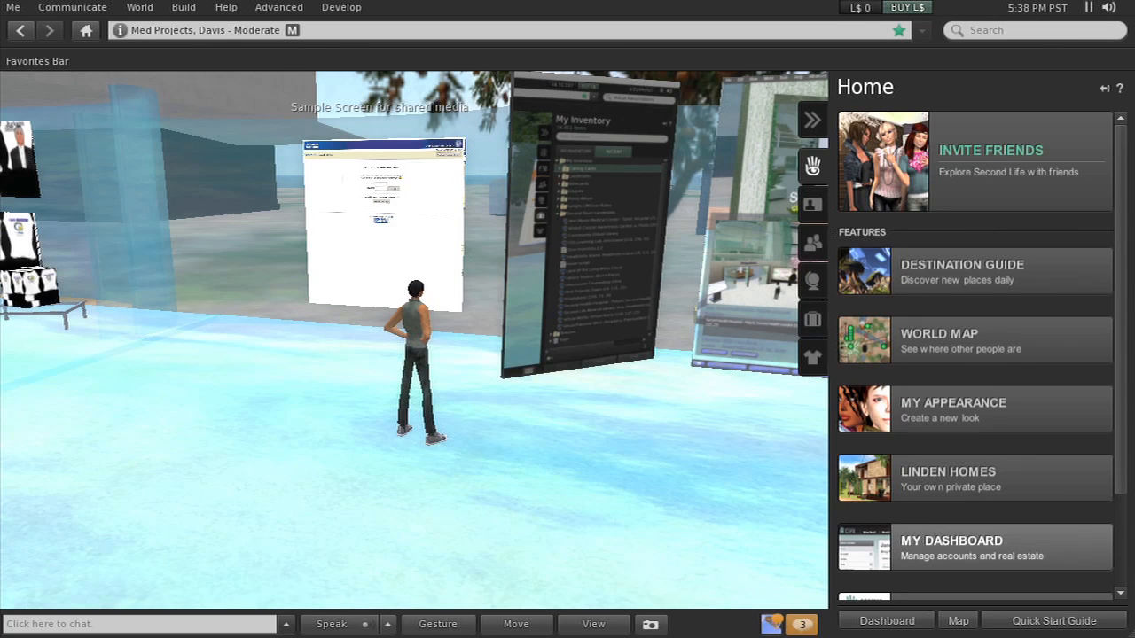
pyautogui.click(811, 243)
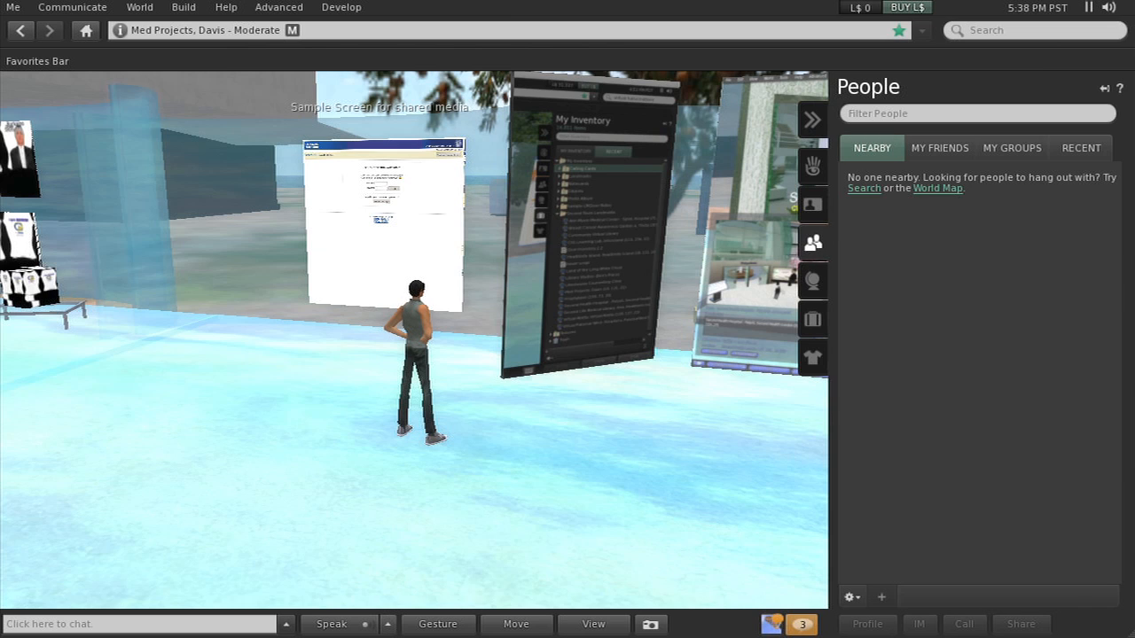
pyautogui.click(939, 149)
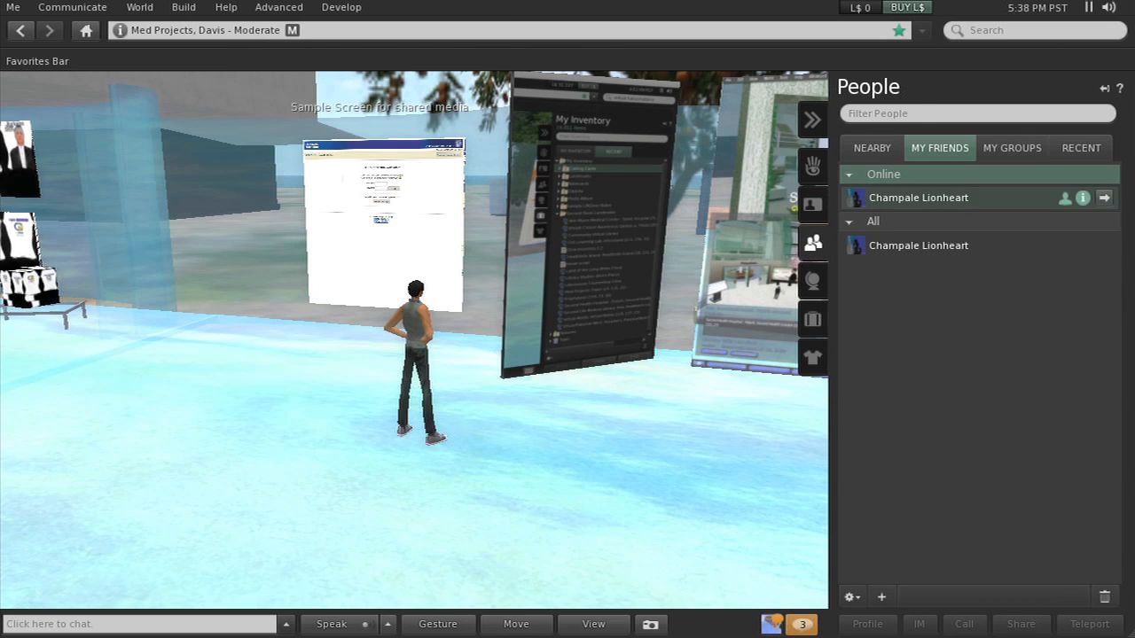
pyautogui.moveTo(917, 245)
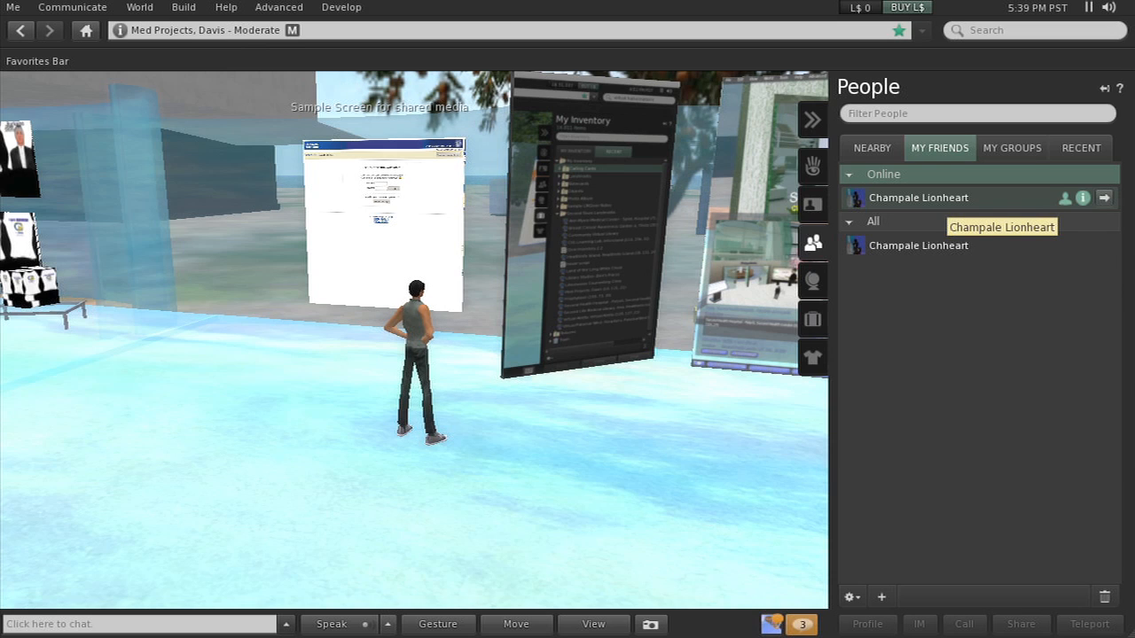
pyautogui.moveTo(1064, 197)
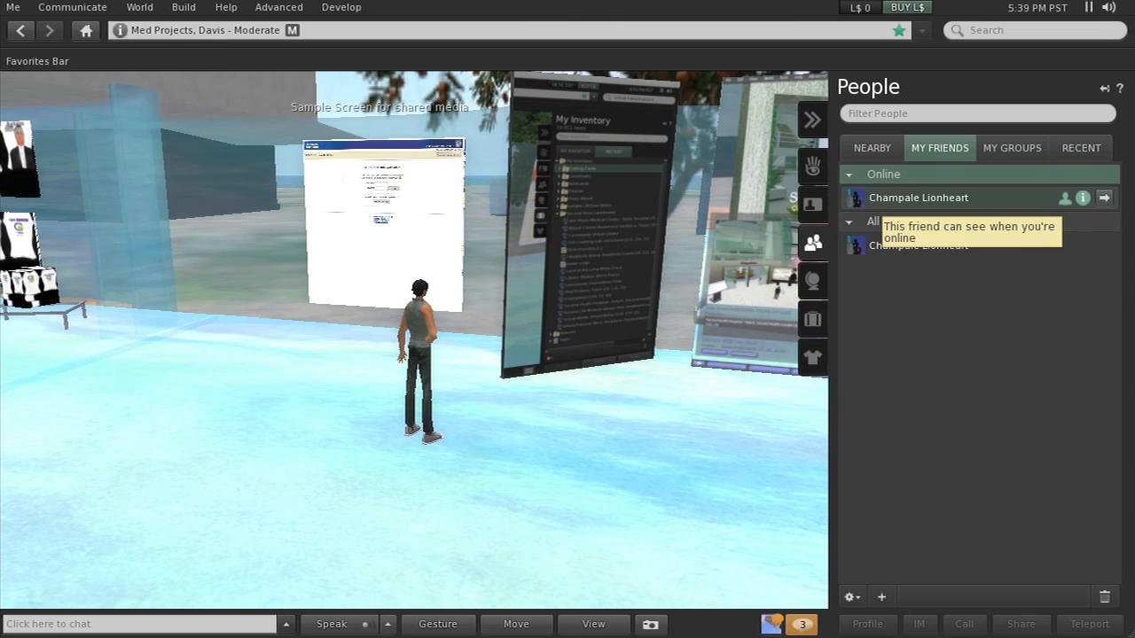
pyautogui.click(917, 197)
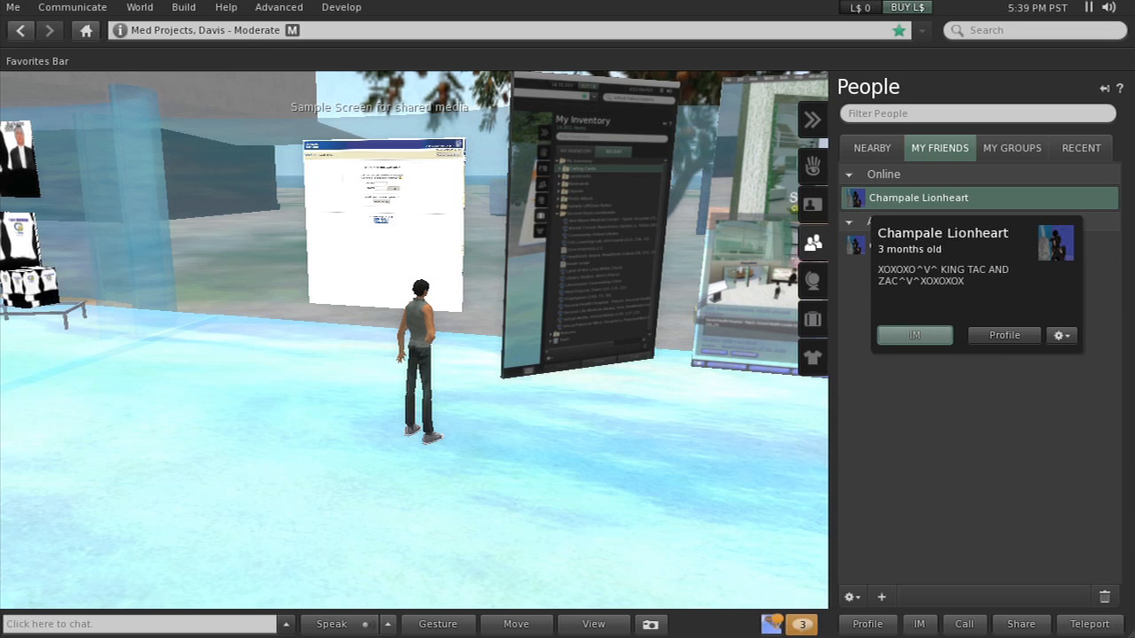
pyautogui.click(914, 335)
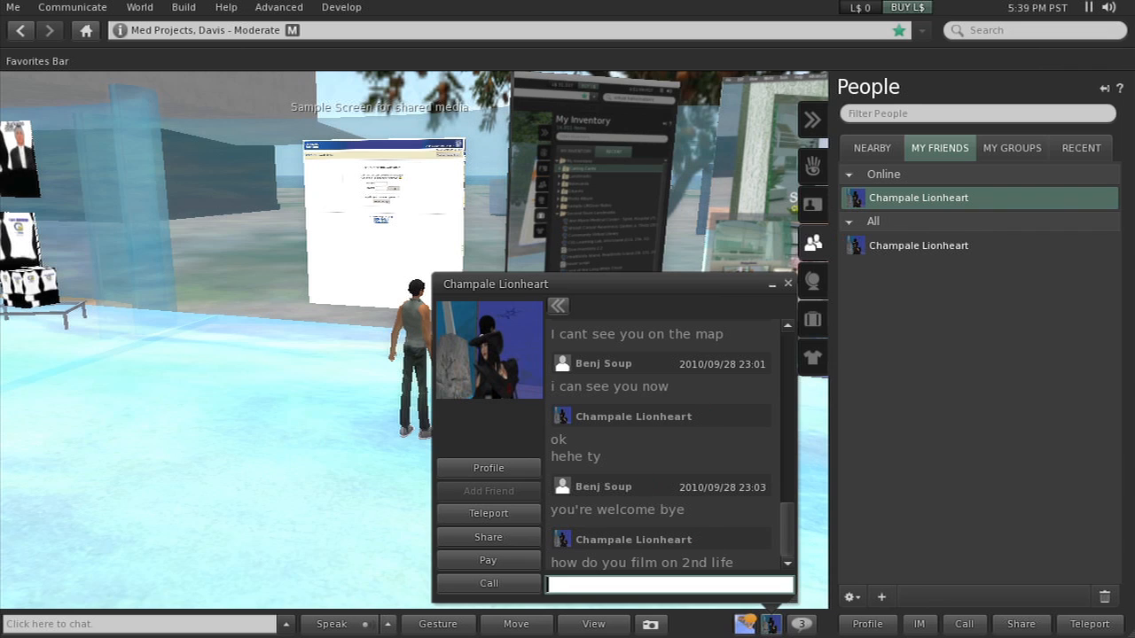
pyautogui.moveTo(787, 282)
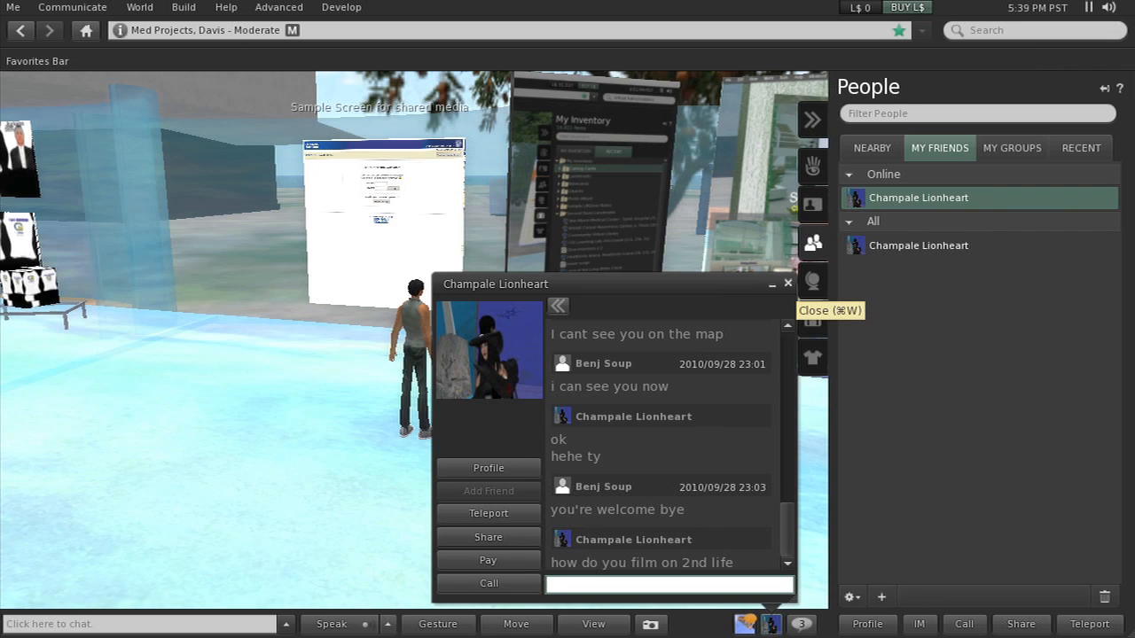
pyautogui.moveTo(771, 285)
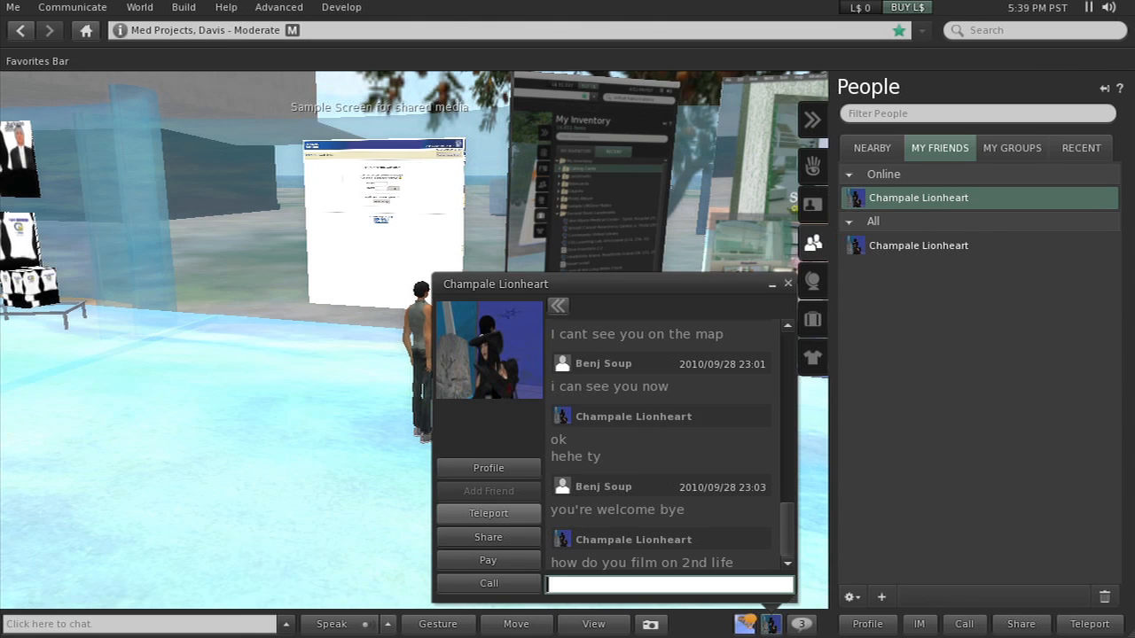
pyautogui.moveTo(488, 513)
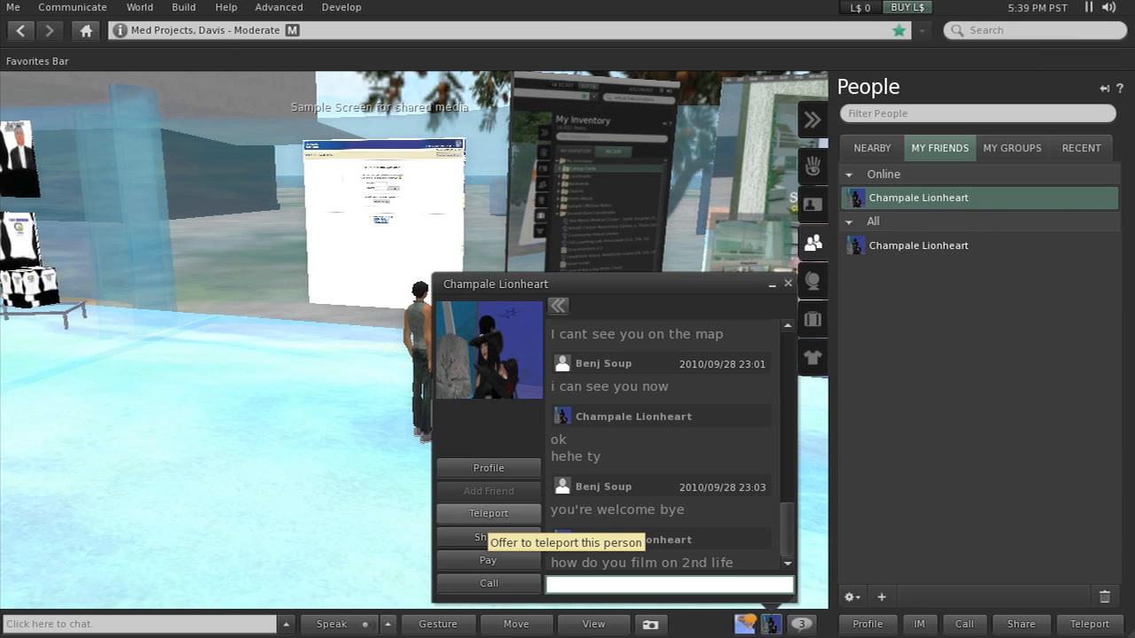
pyautogui.click(488, 513)
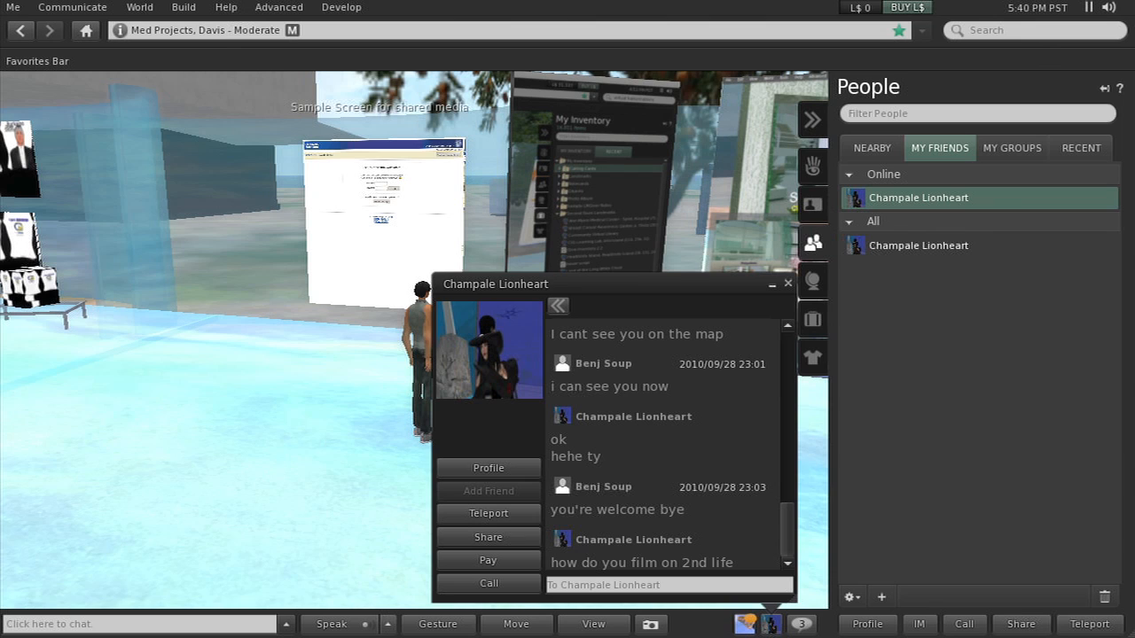
# Step: Close the Champale Lionheart IM, collapse the sidebar, and check the Communicate menu
pyautogui.click(788, 284)
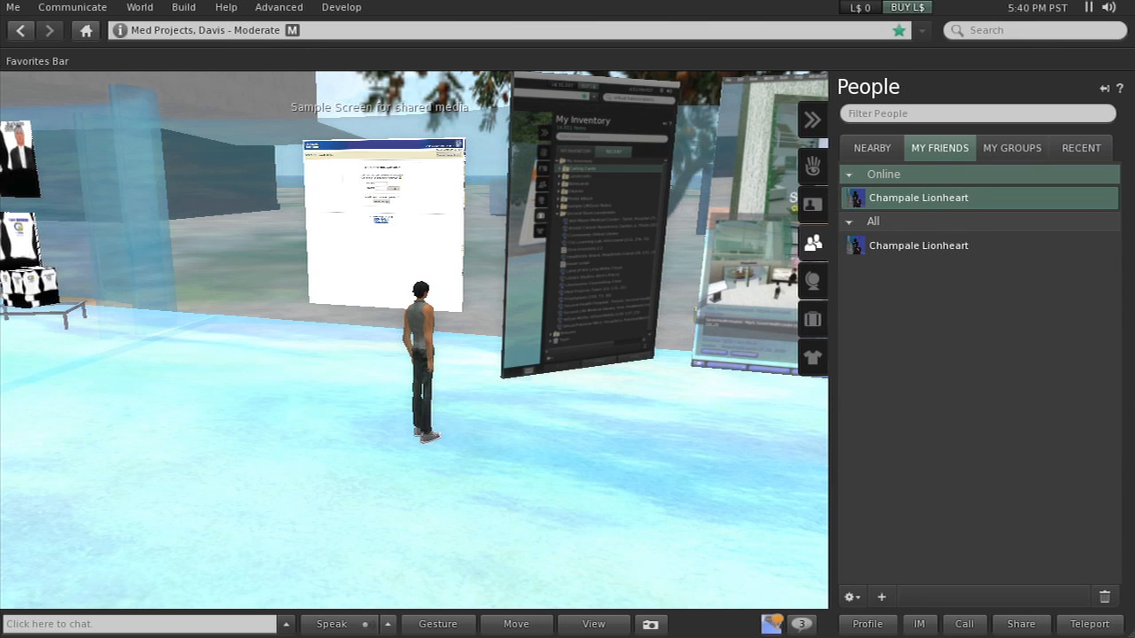
pyautogui.click(975, 112)
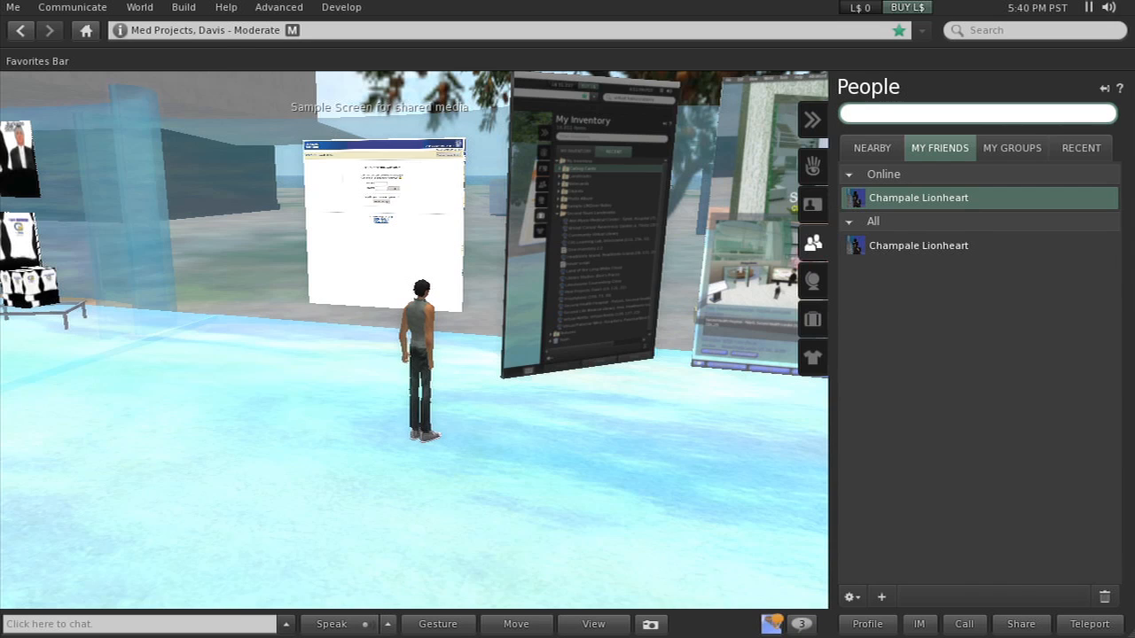
pyautogui.click(71, 7)
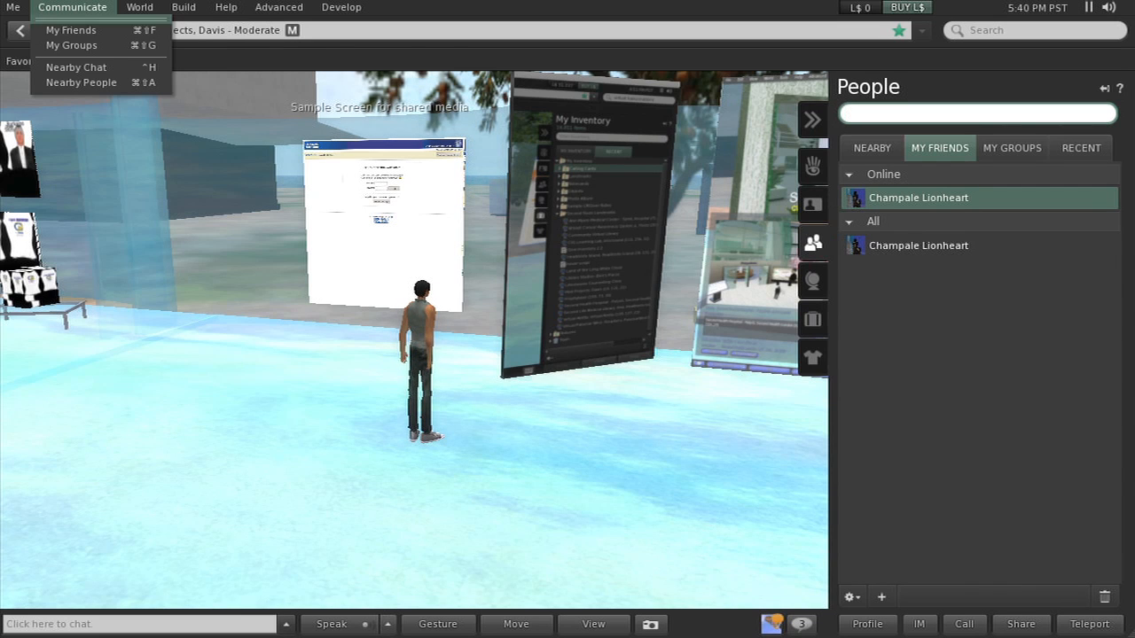
pyautogui.moveTo(71, 29)
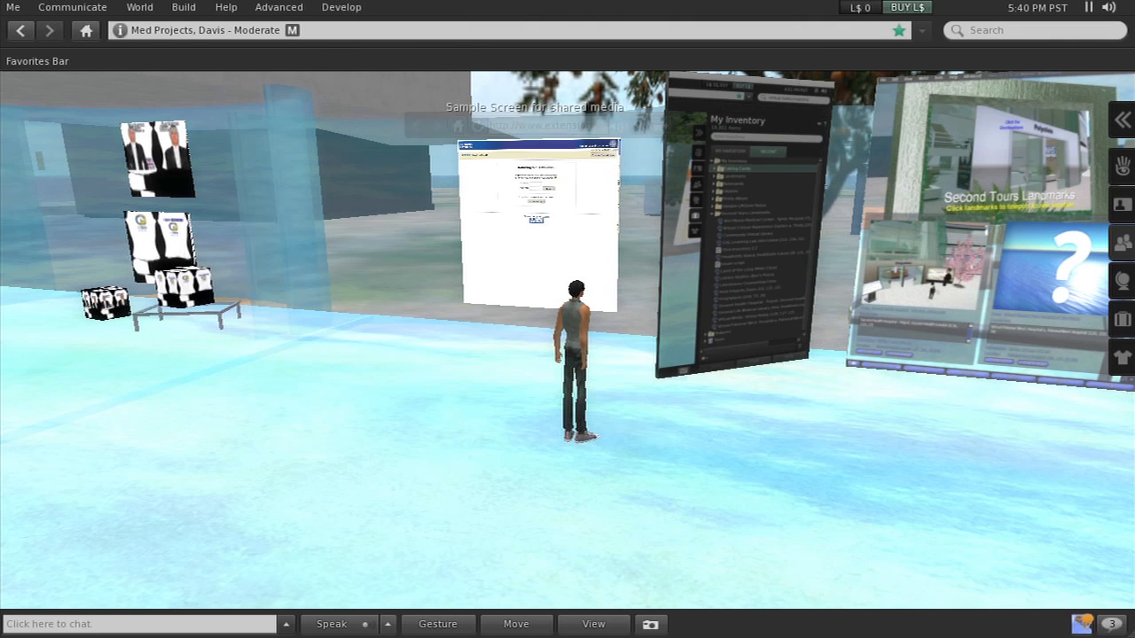
pyautogui.click(71, 7)
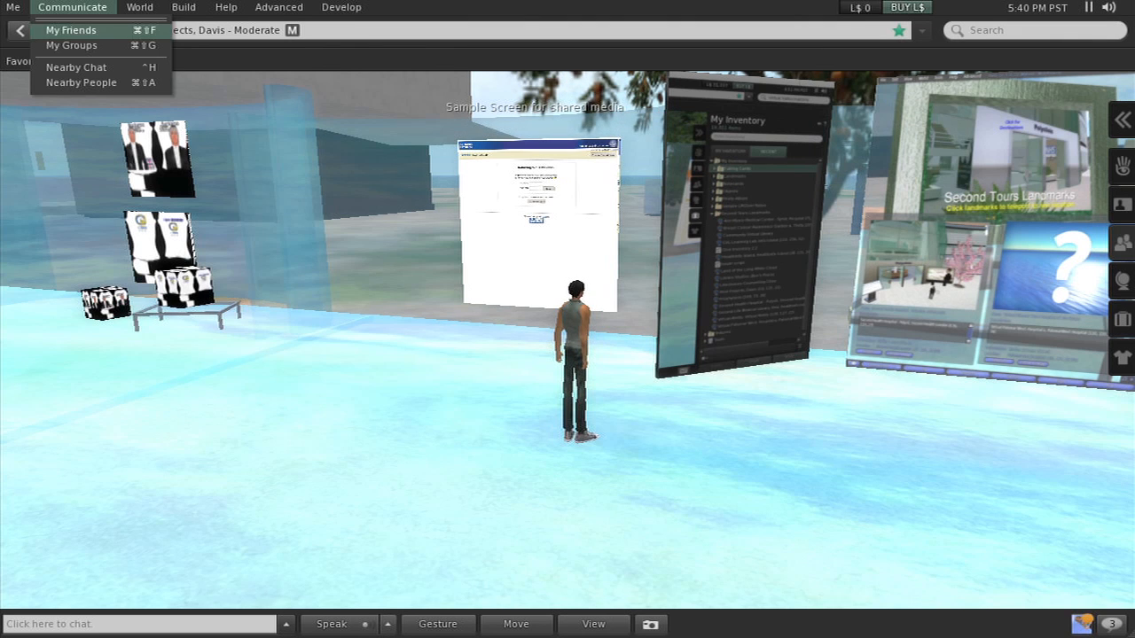
pyautogui.click(71, 29)
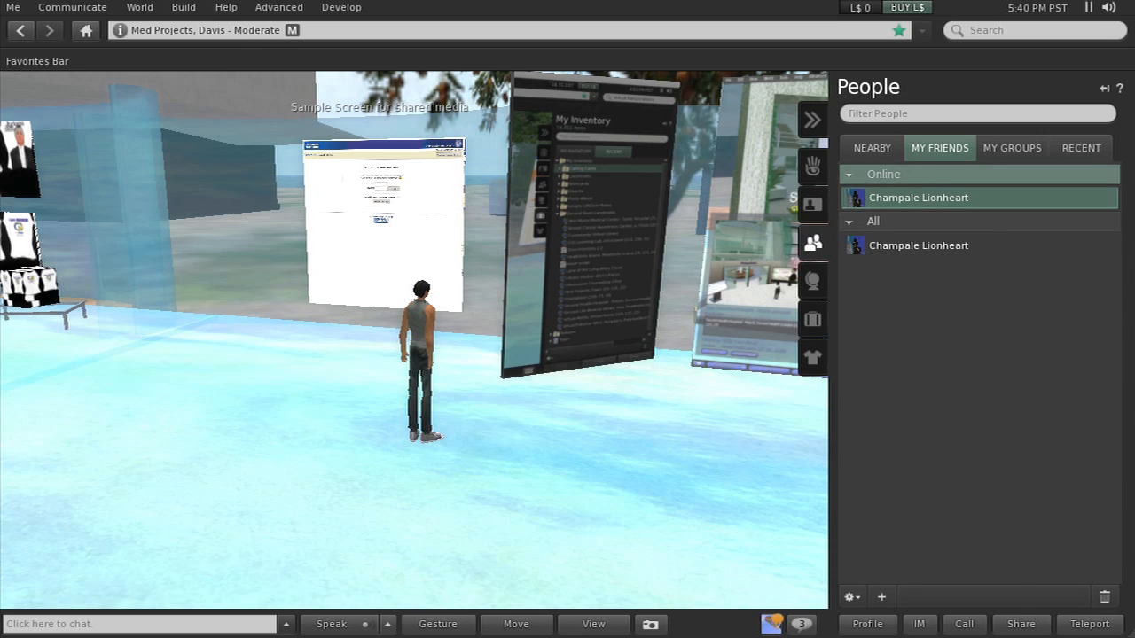
pyautogui.click(1011, 148)
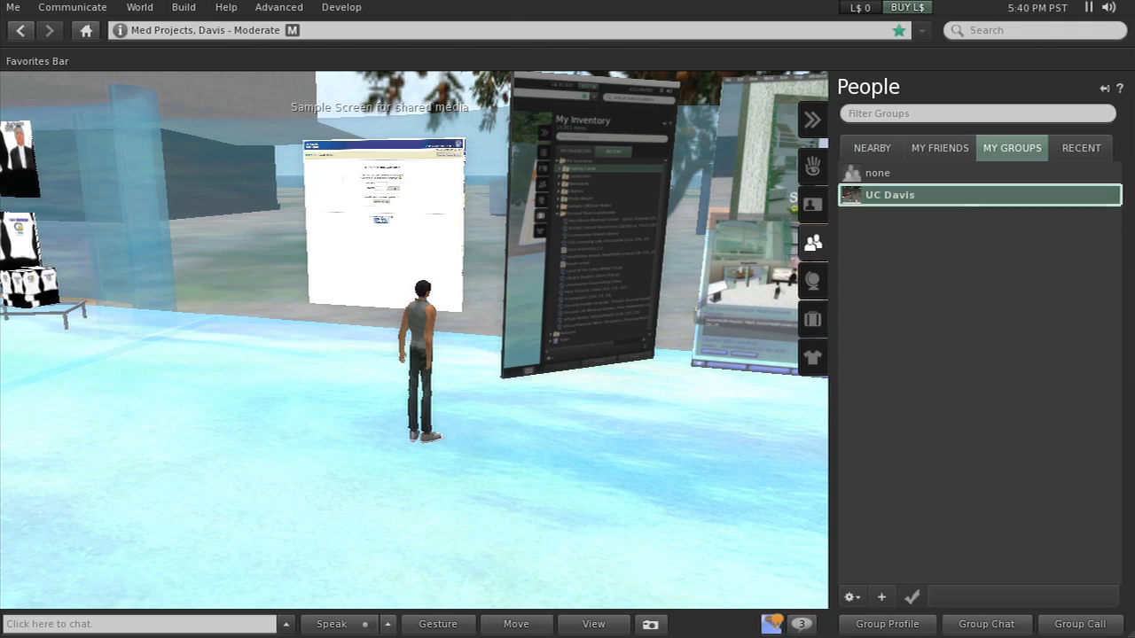
pyautogui.click(1081, 148)
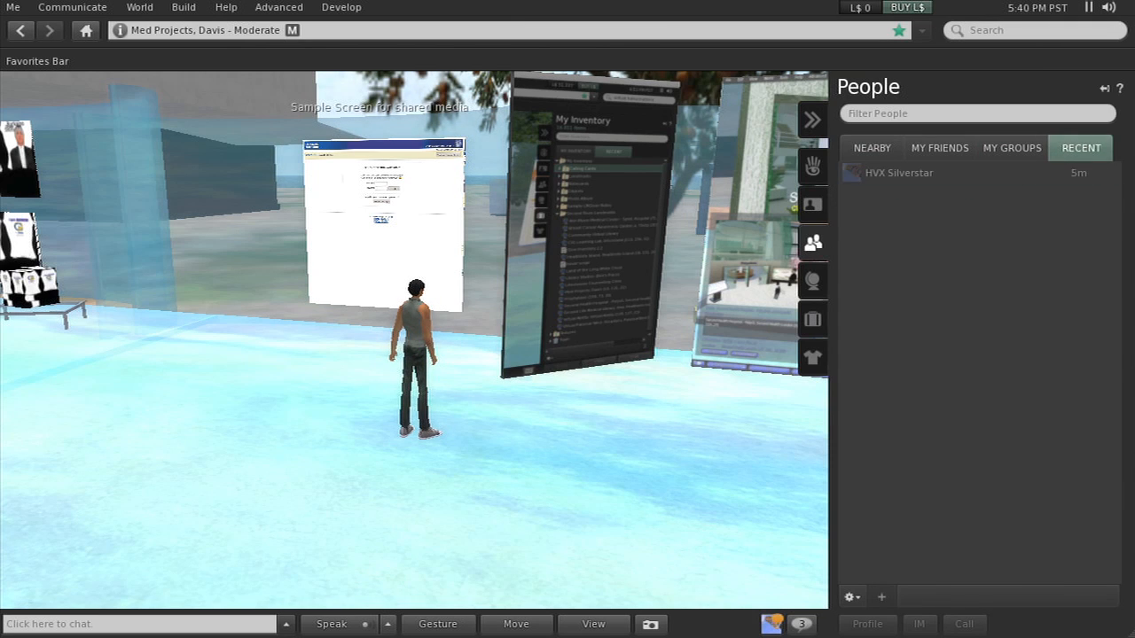
pyautogui.moveTo(975, 172)
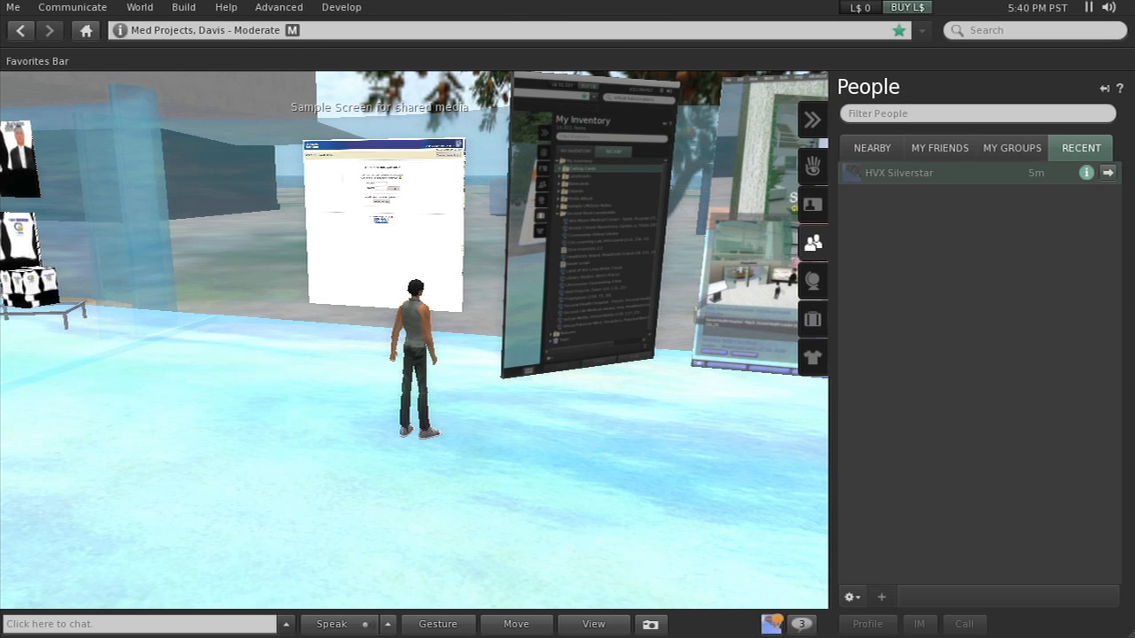
pyautogui.moveTo(898, 172)
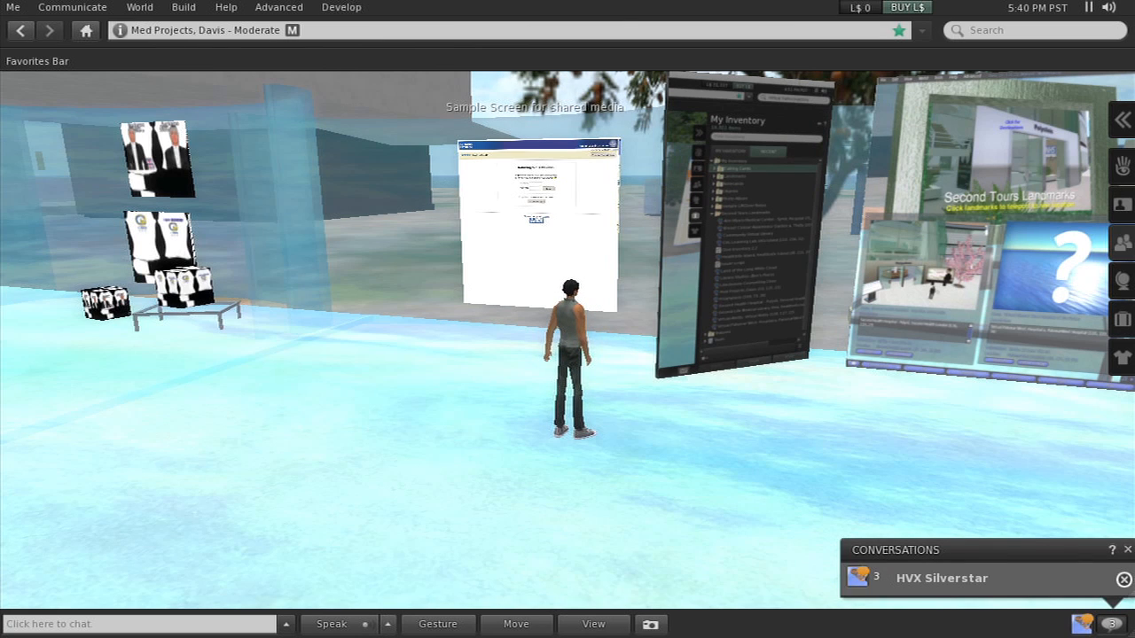
pyautogui.click(941, 578)
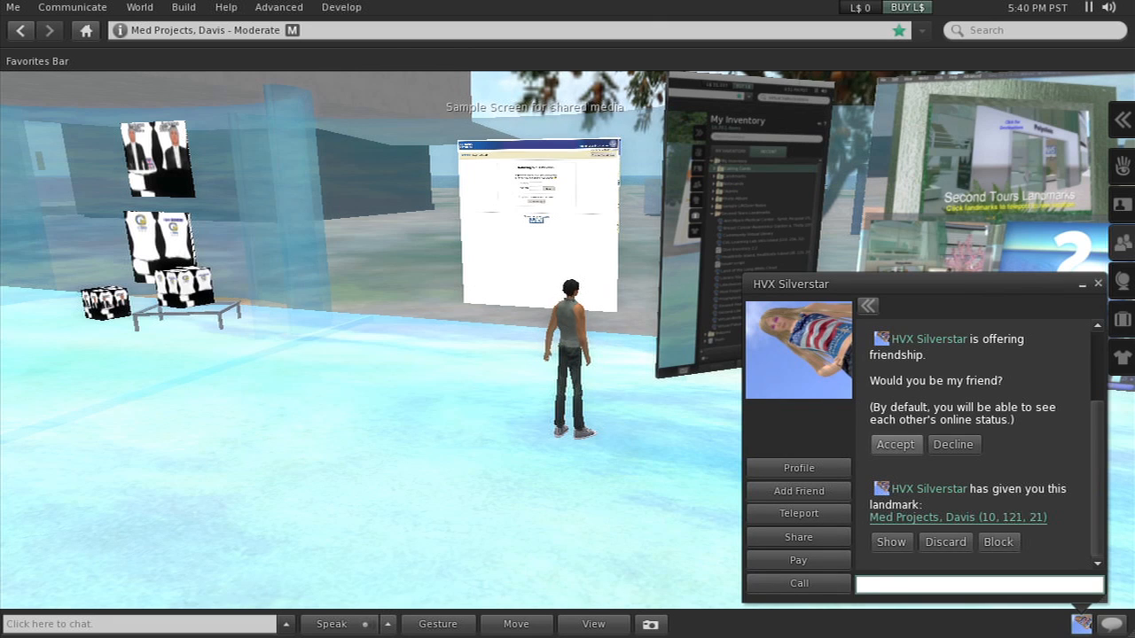
pyautogui.click(895, 444)
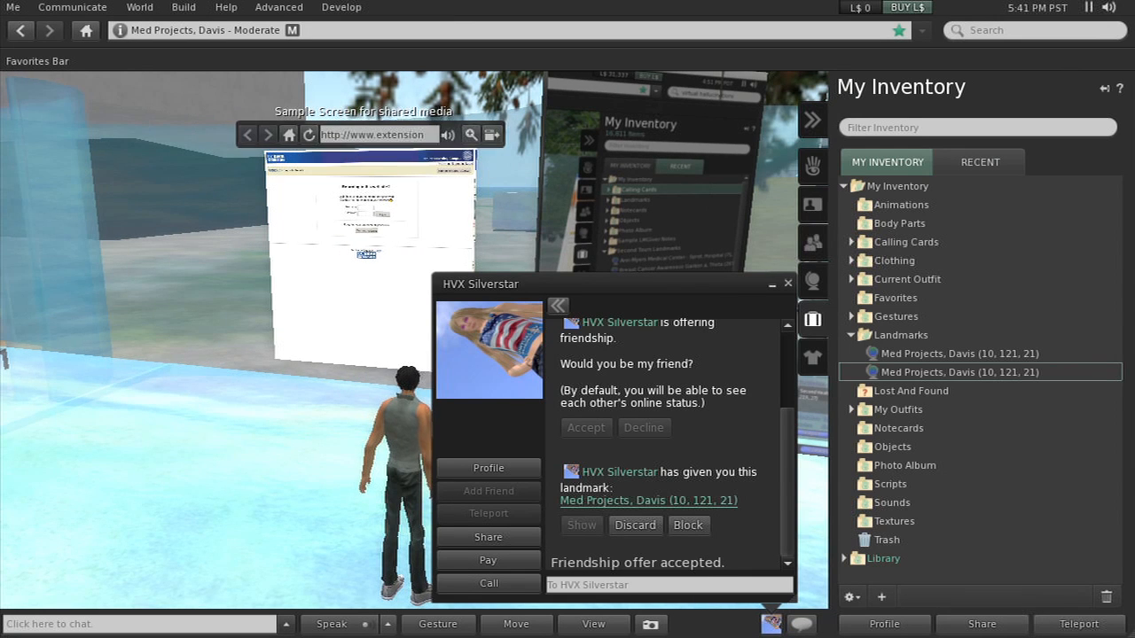
pyautogui.click(786, 284)
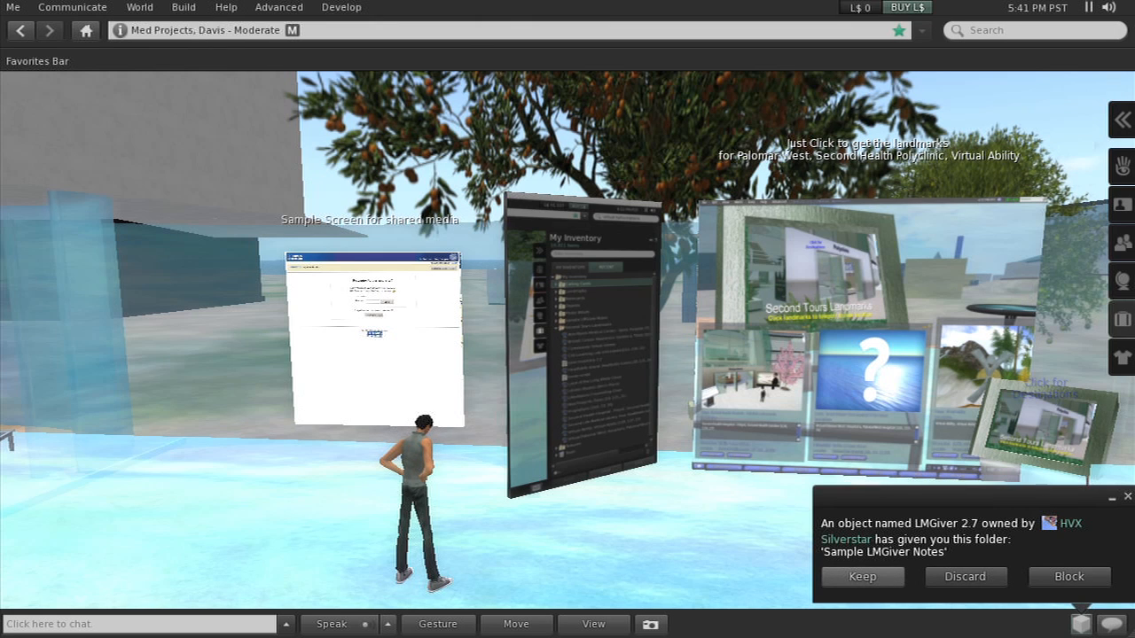
# Step: Keep the Sample LMGiver Notes folder and expand it in the Recent inventory tab
pyautogui.click(861, 576)
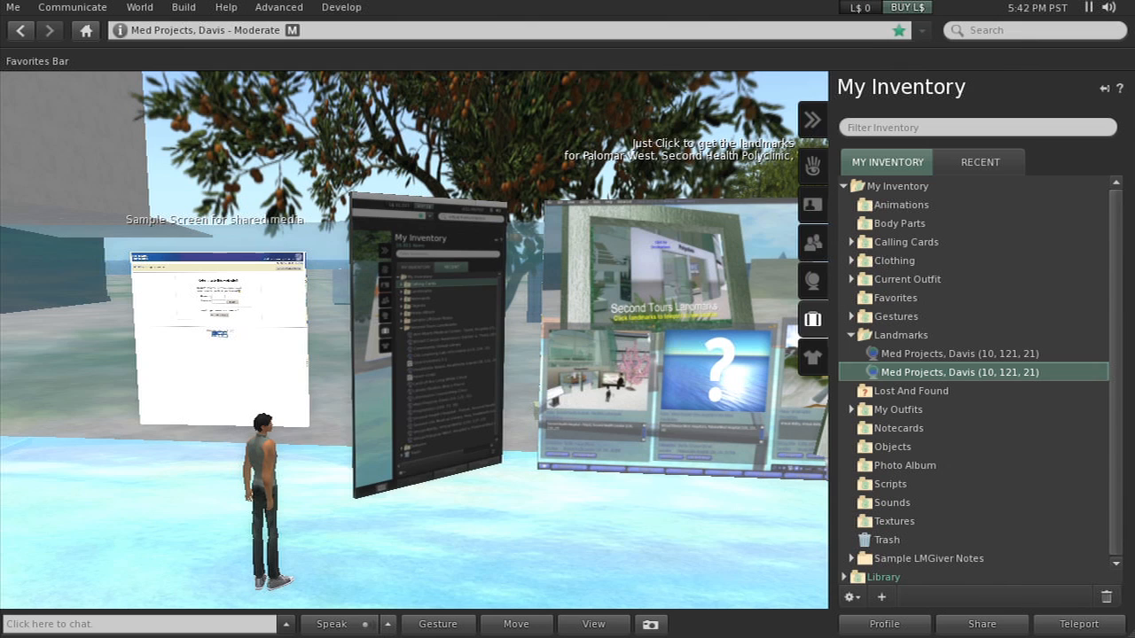
pyautogui.click(980, 161)
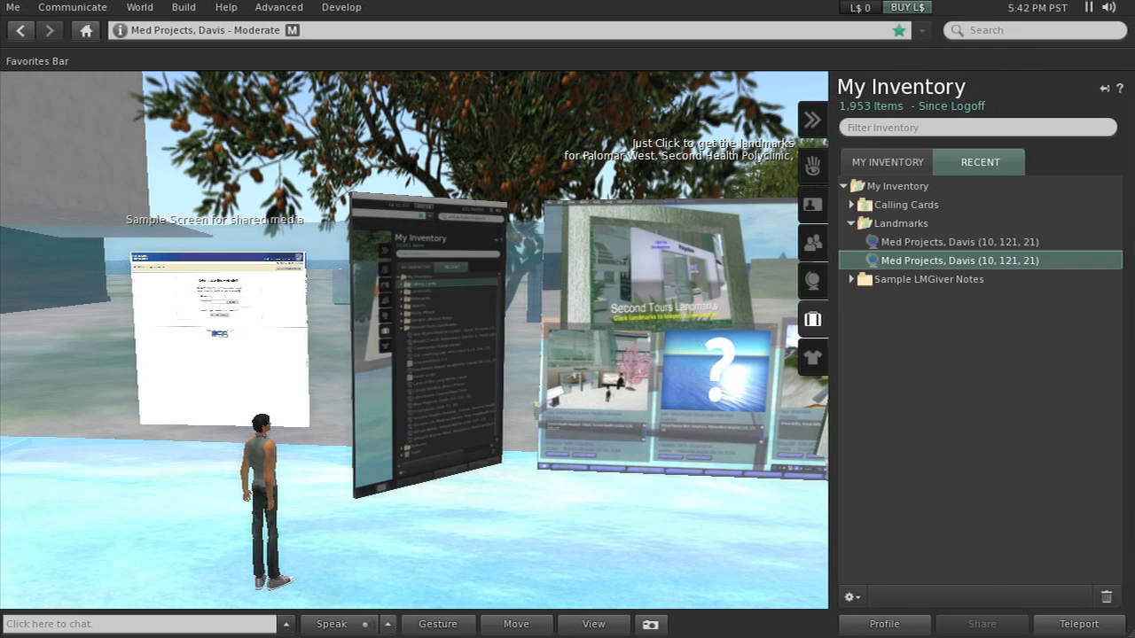
pyautogui.click(850, 279)
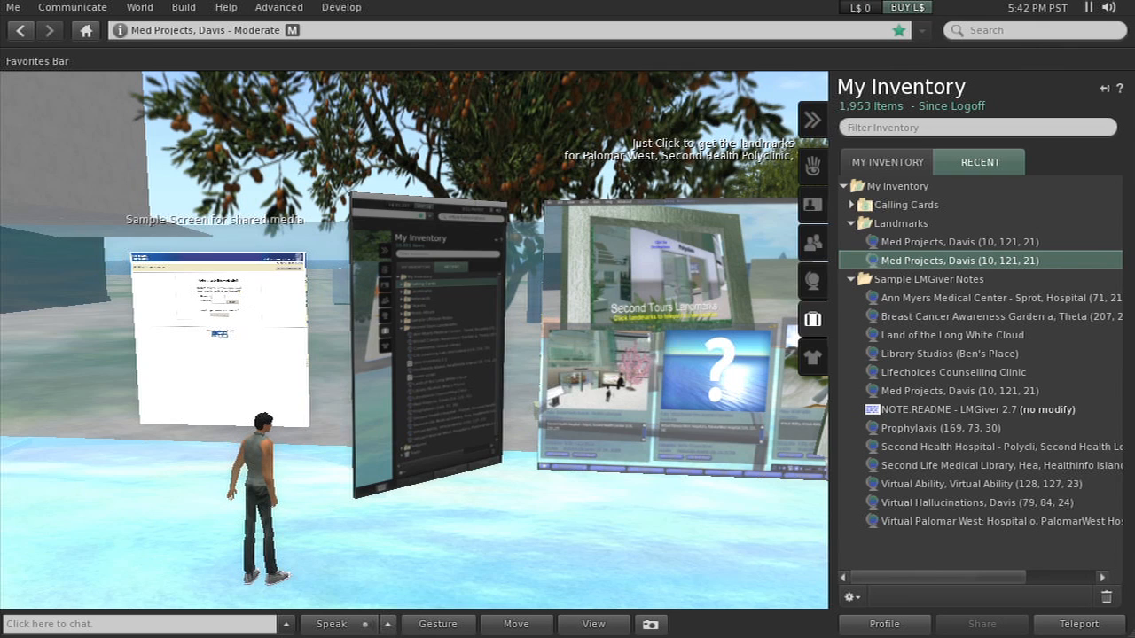
pyautogui.moveTo(975, 446)
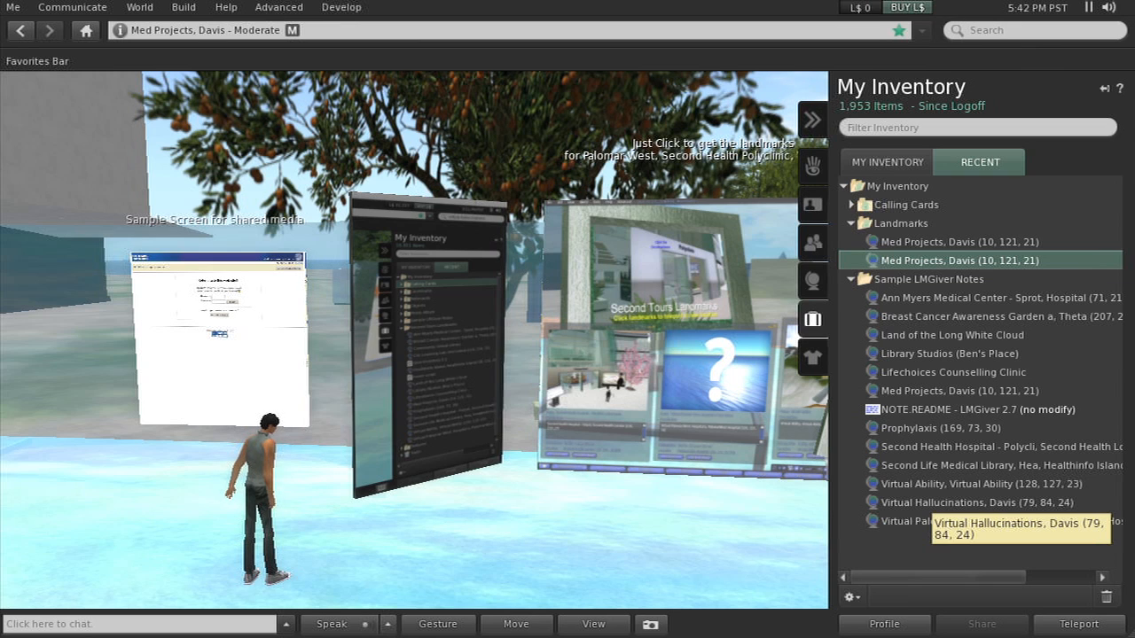
pyautogui.moveTo(982, 484)
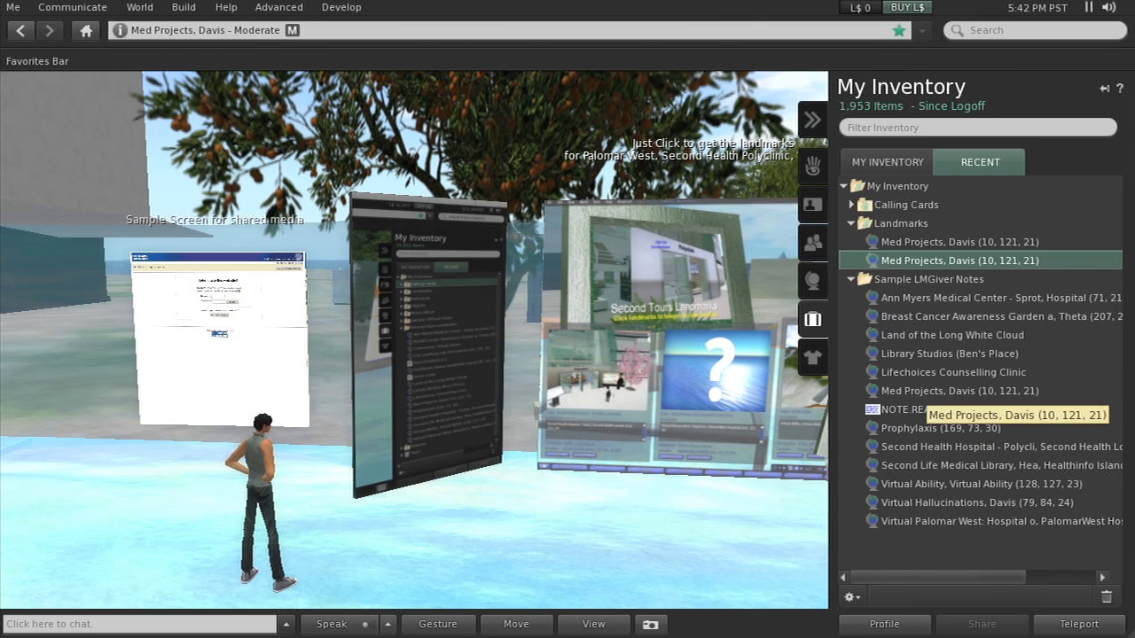
# Step: Teleport to the Lifechoices Counselling Clinic landmark from inventory, confirming the teleport
pyautogui.doubleClick(953, 372)
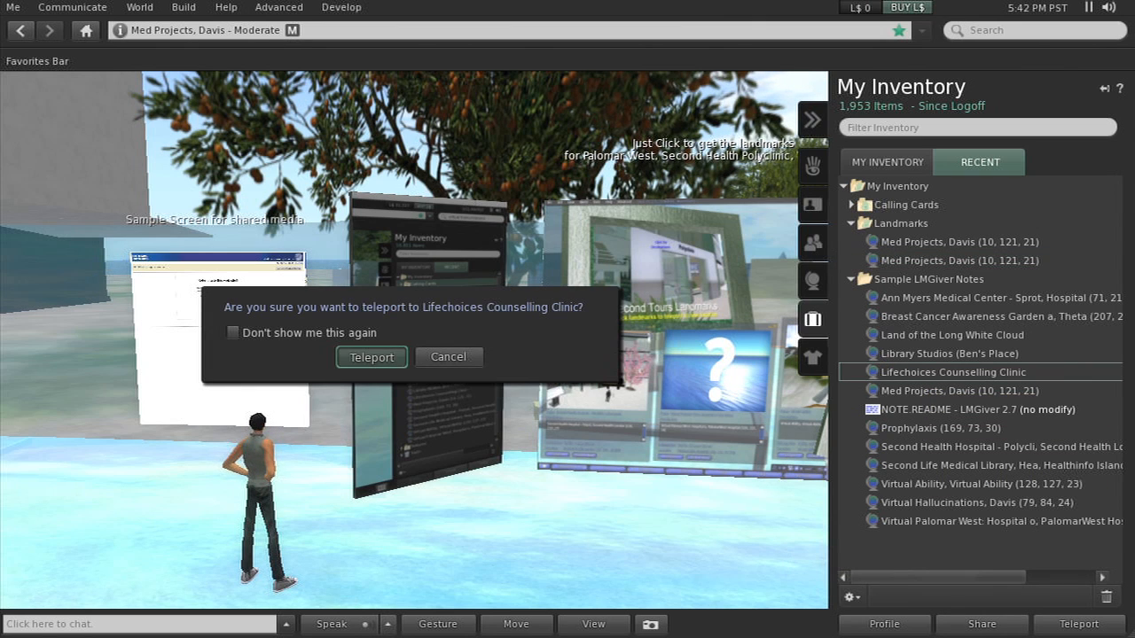
pyautogui.click(371, 357)
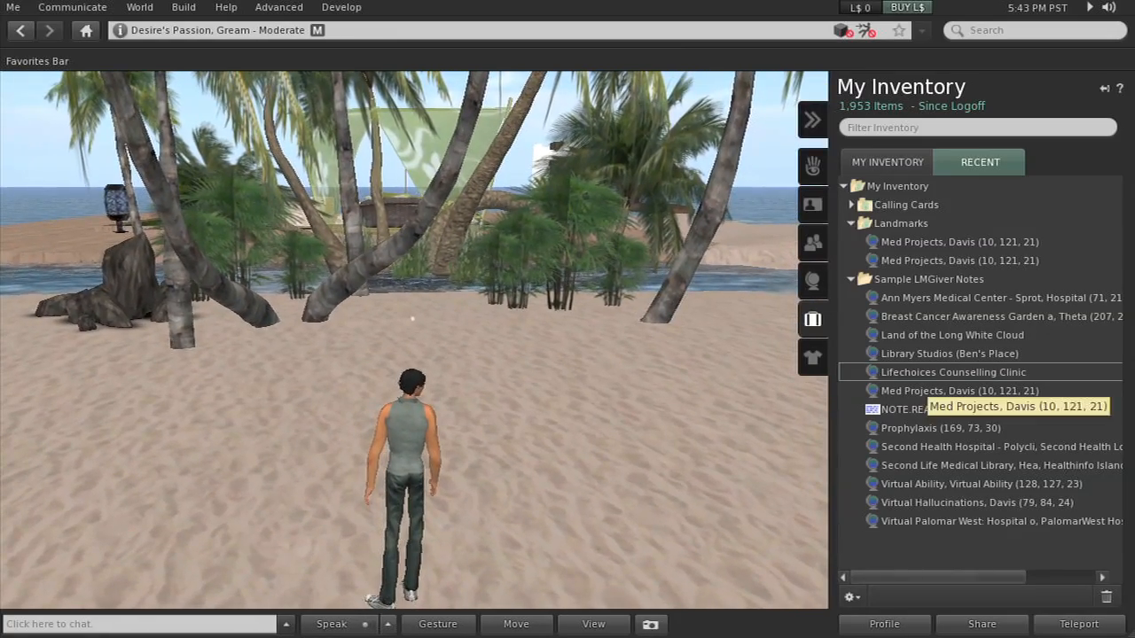
# Step: Search for 'Lifechoices counselling clinic' and open the LifeChoices Counselling Group profile
pyautogui.click(1033, 29)
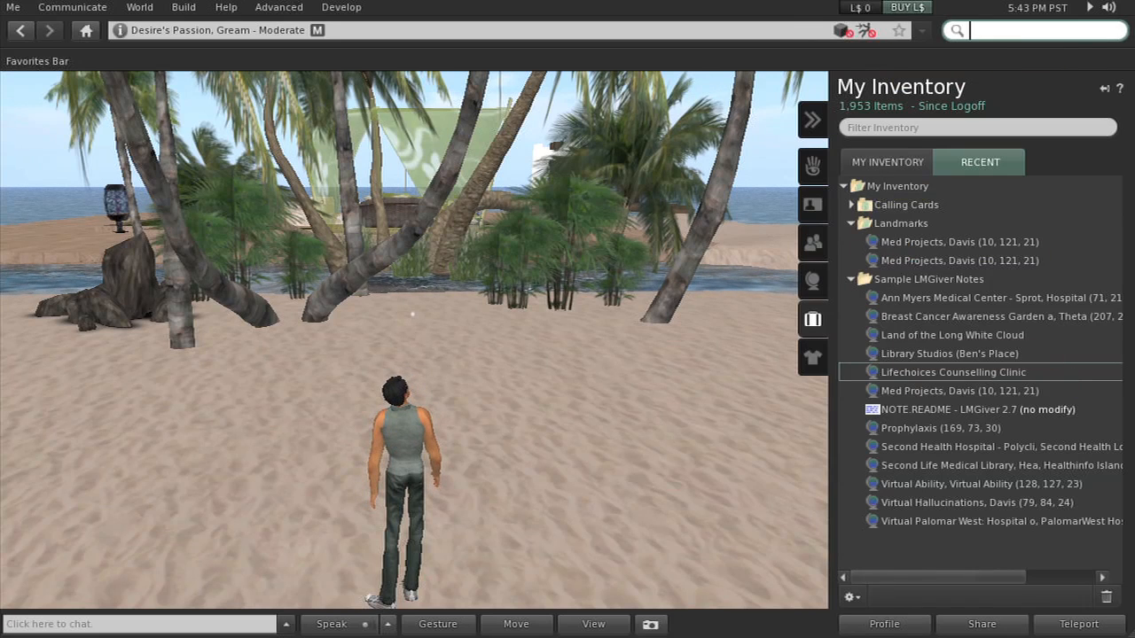
pyautogui.write('Lifechoices counselling clinic')
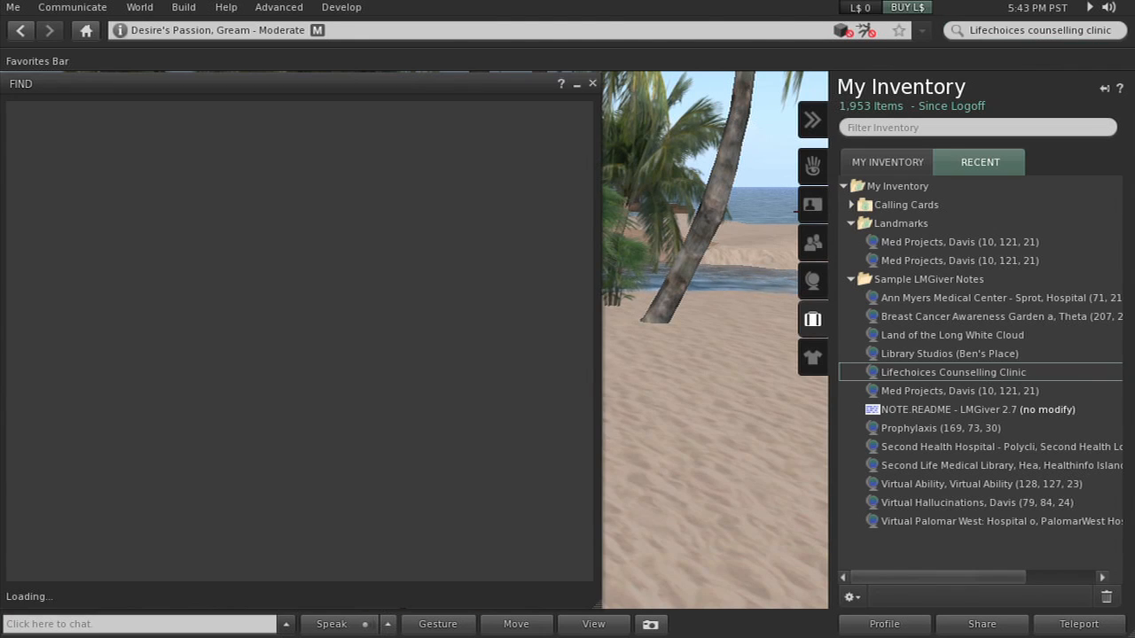
pyautogui.click(366, 163)
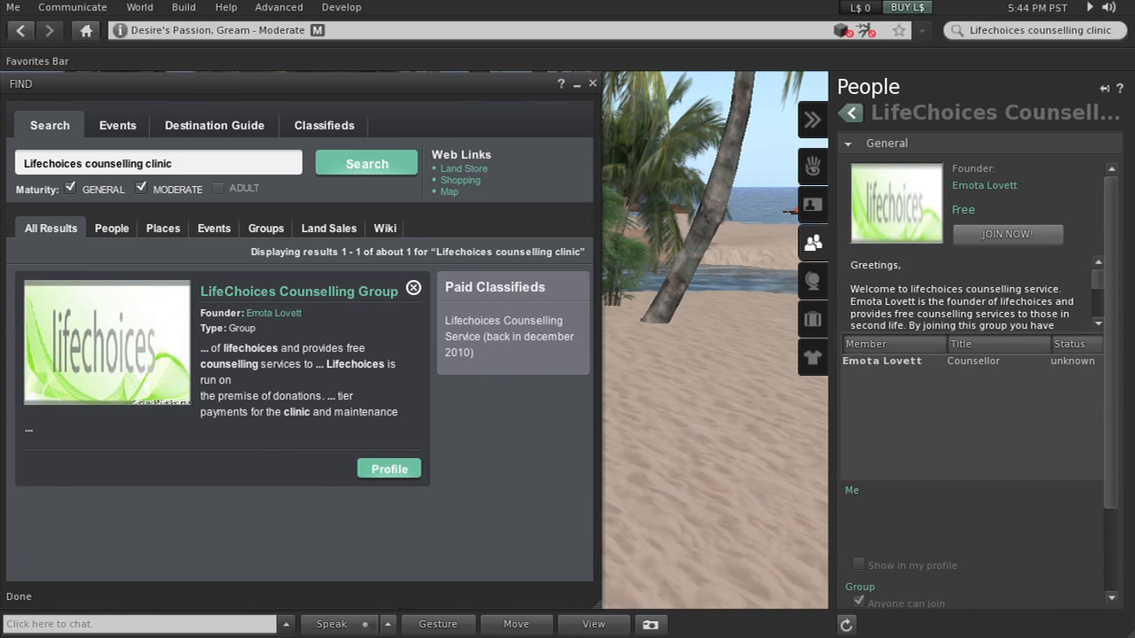
# Step: Join the LifeChoices Counselling Group via JOIN NOW!, confirm, and scroll its description
pyautogui.click(1008, 233)
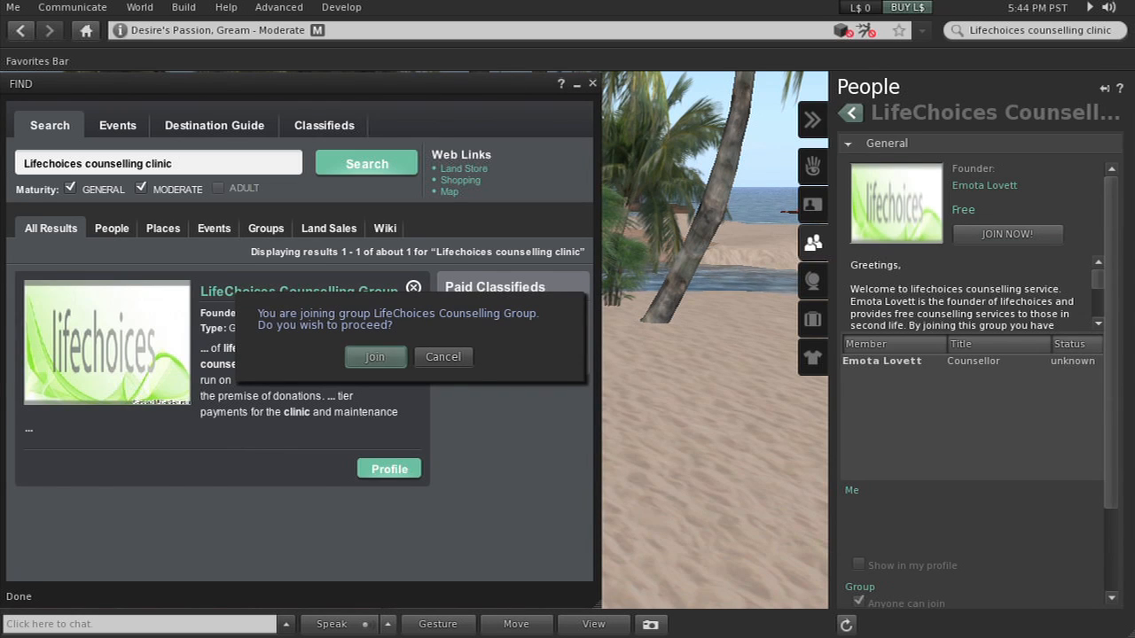
pyautogui.click(442, 356)
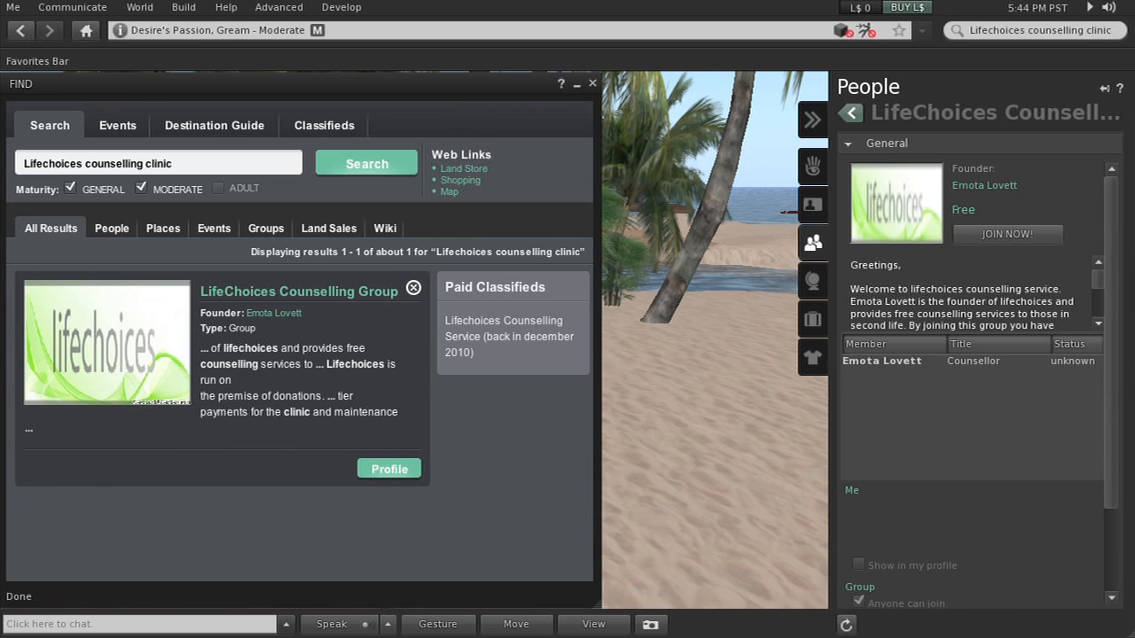
pyautogui.click(1006, 234)
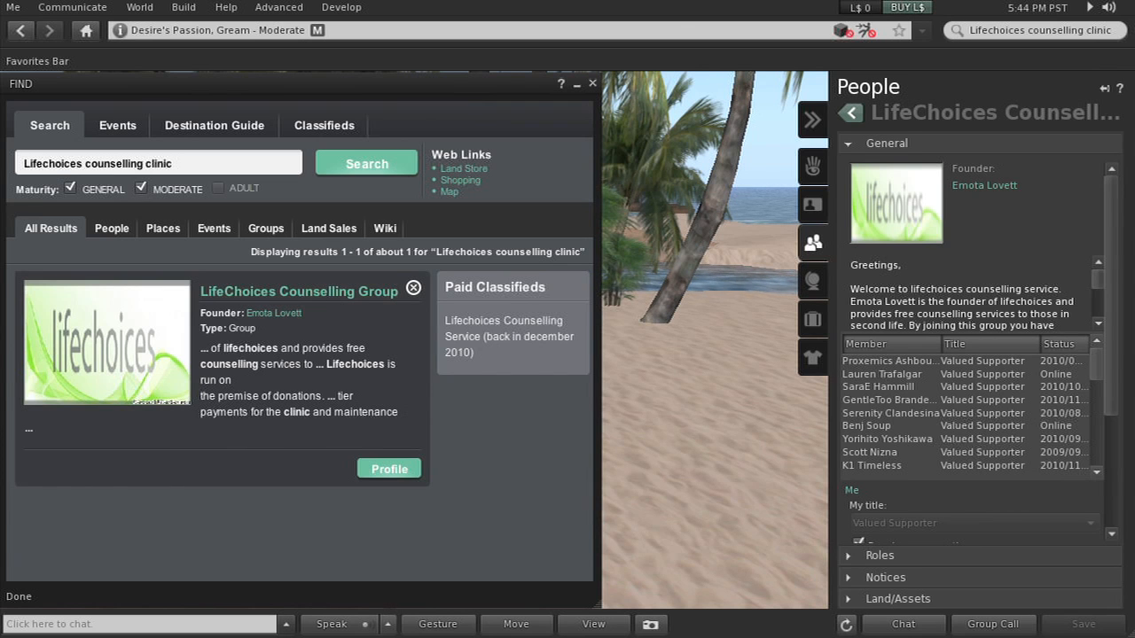
pyautogui.scroll(-3)
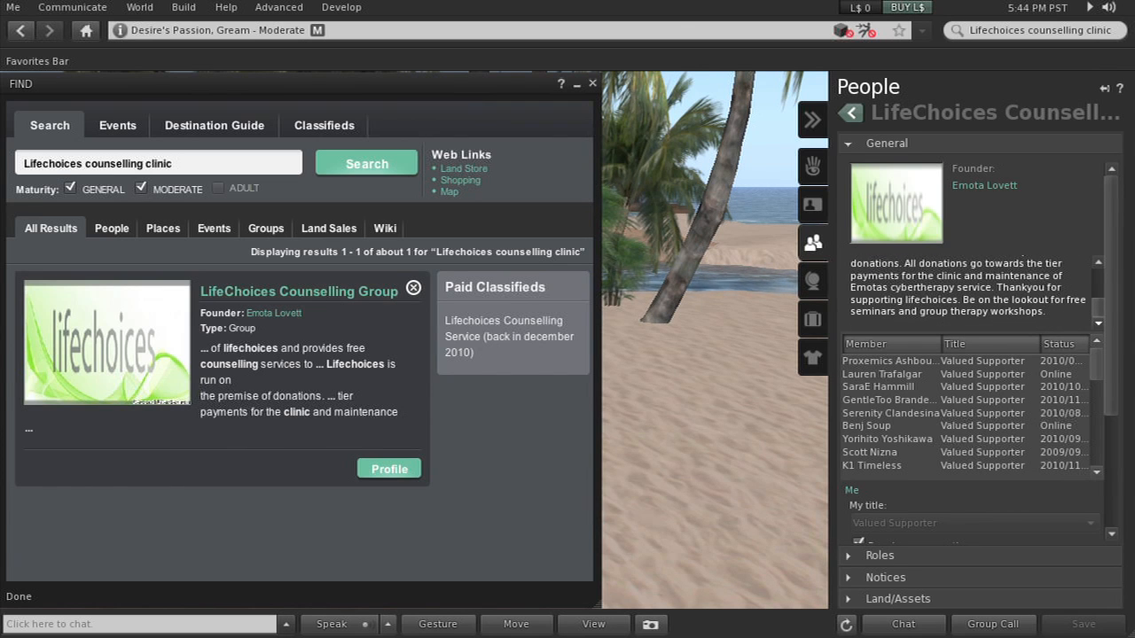
pyautogui.scroll(3)
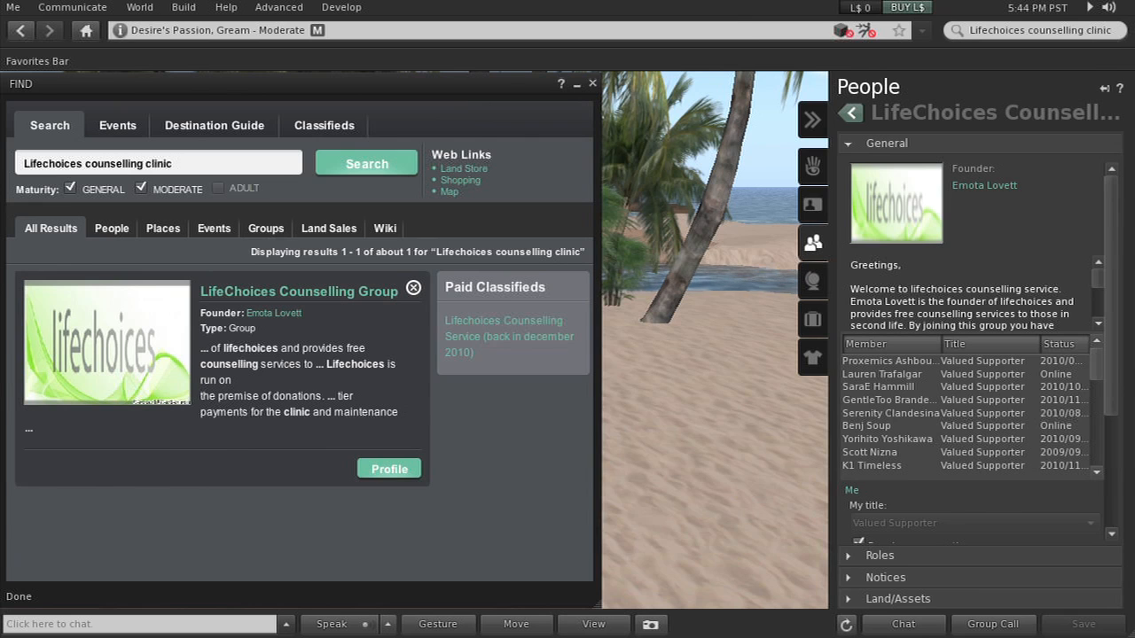
# Step: Open the Lifechoices Counselling Service paid classified and scroll through its description
pyautogui.click(509, 336)
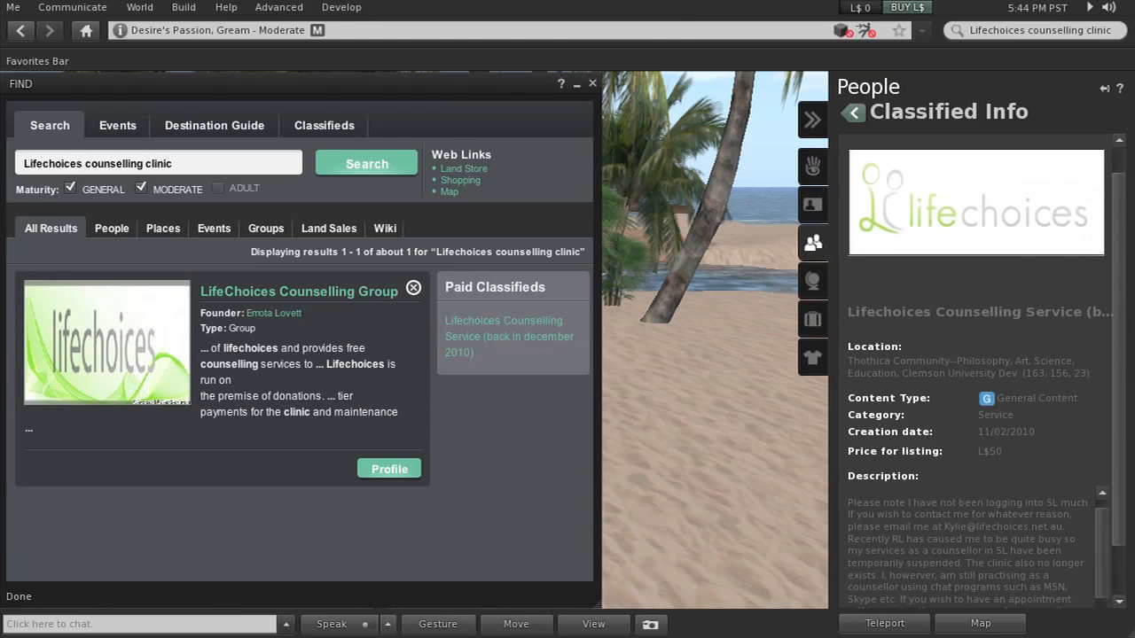
pyautogui.scroll(-3)
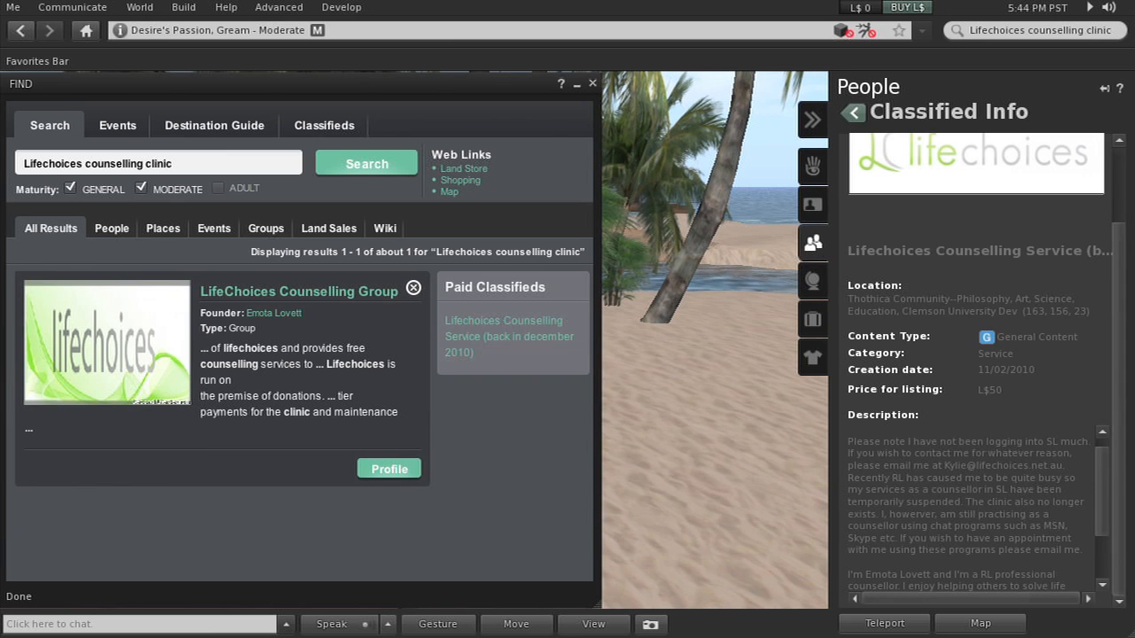
pyautogui.scroll(-3)
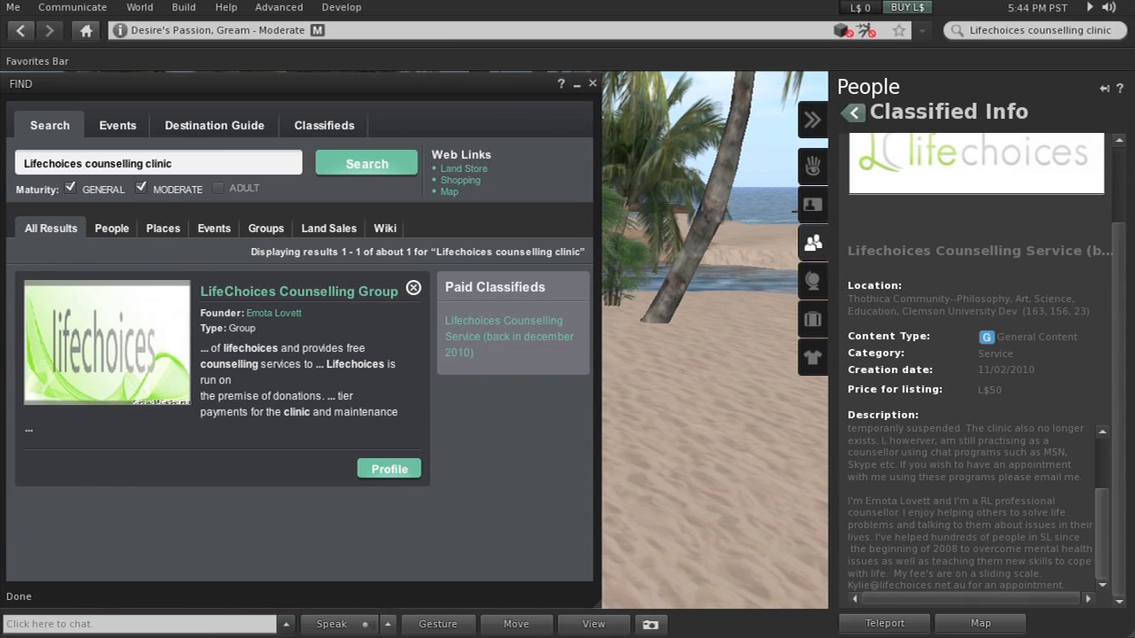
pyautogui.scroll(3)
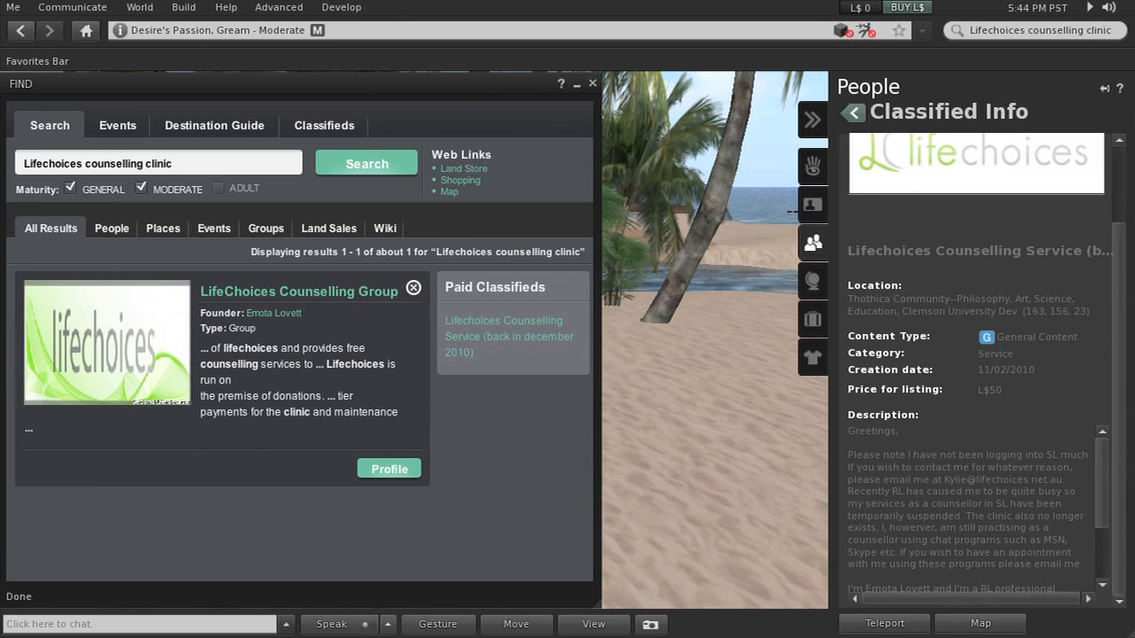